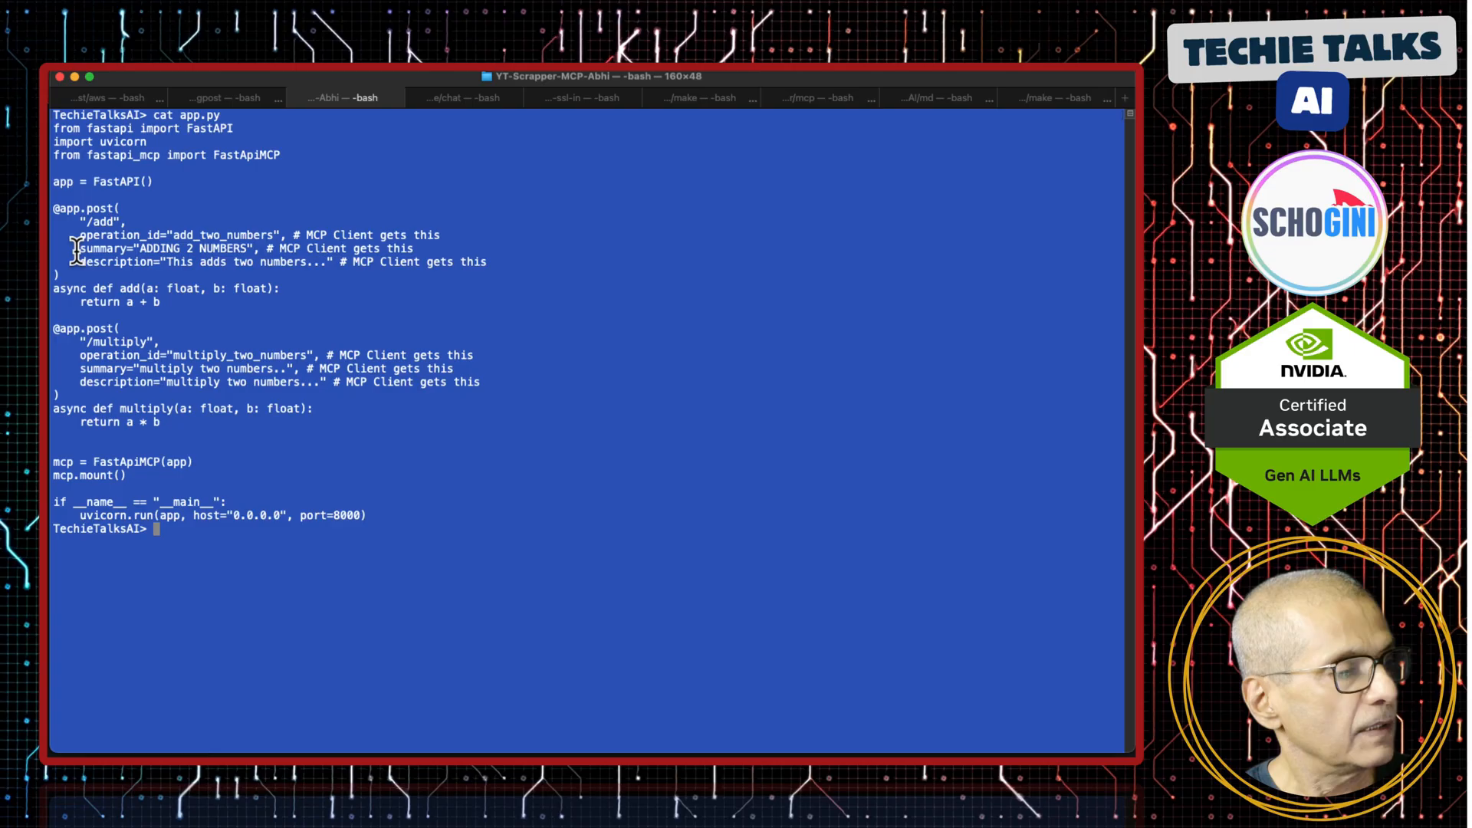
mouse_move(181, 345)
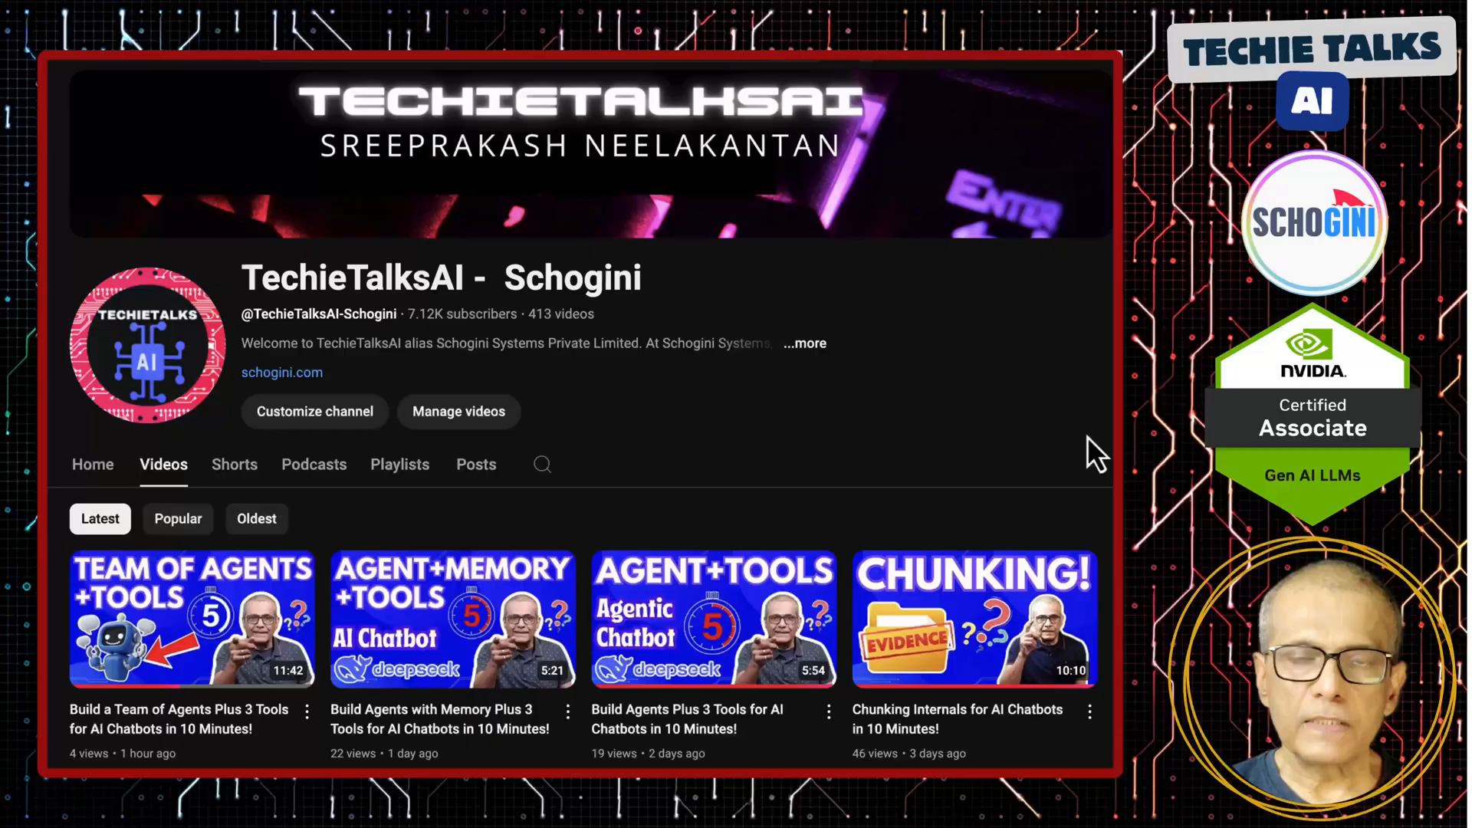
Step: Browse the channel's latest videos, then view the Schogini AI Wizard integrations page on Make
scroll(down, 3)
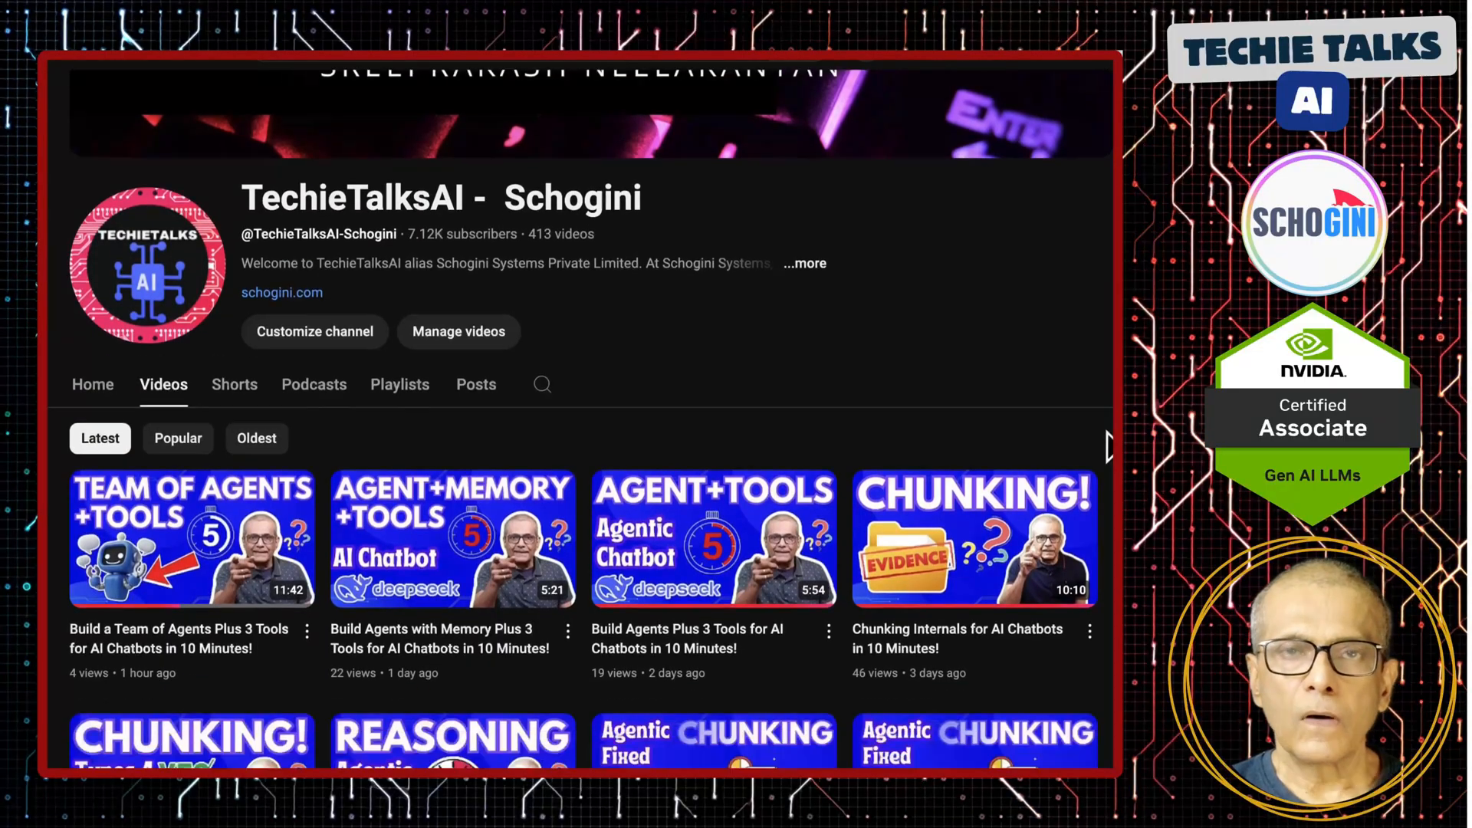
scroll(down, 3)
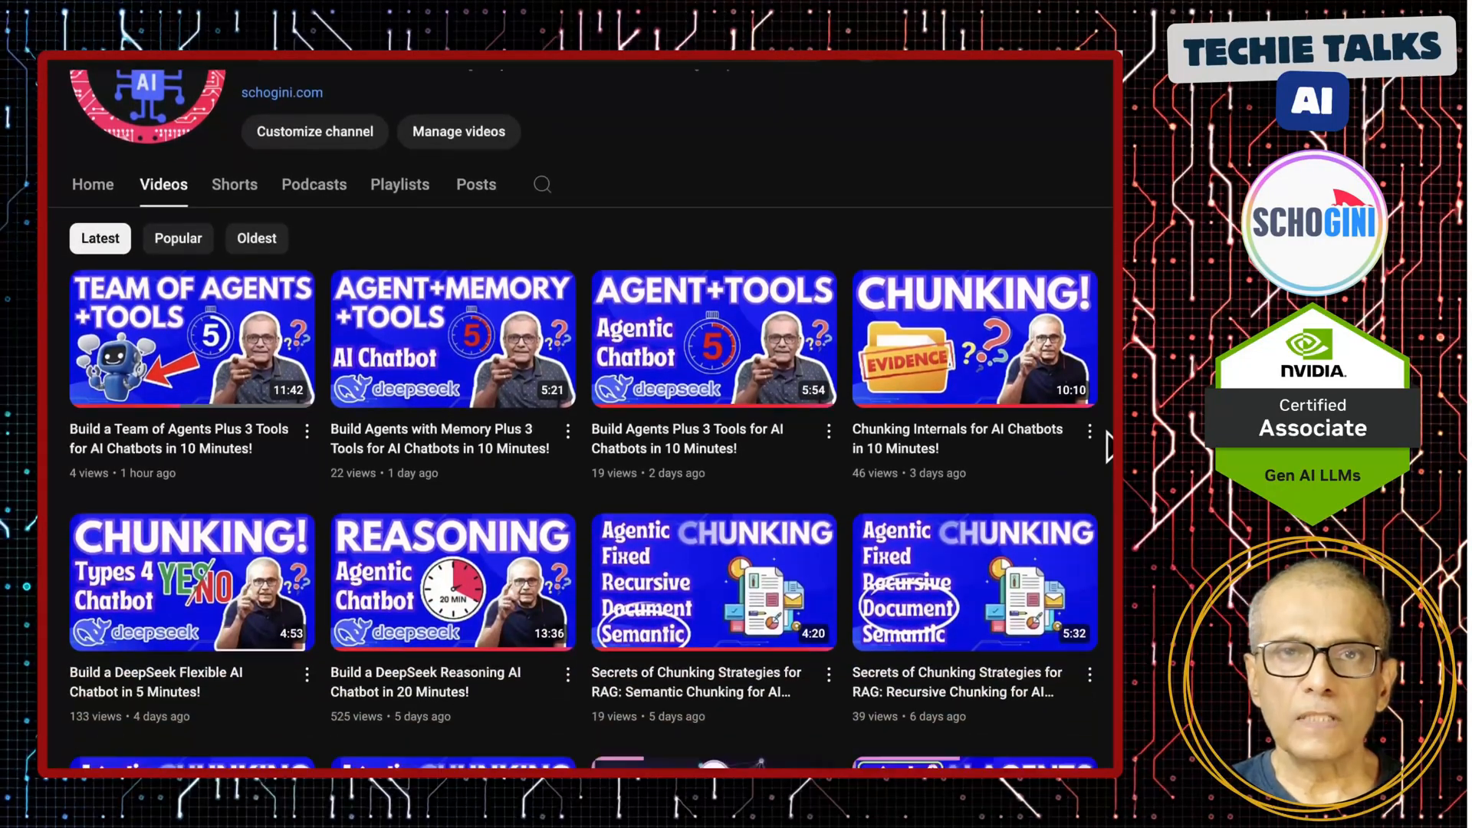
scroll(down, 3)
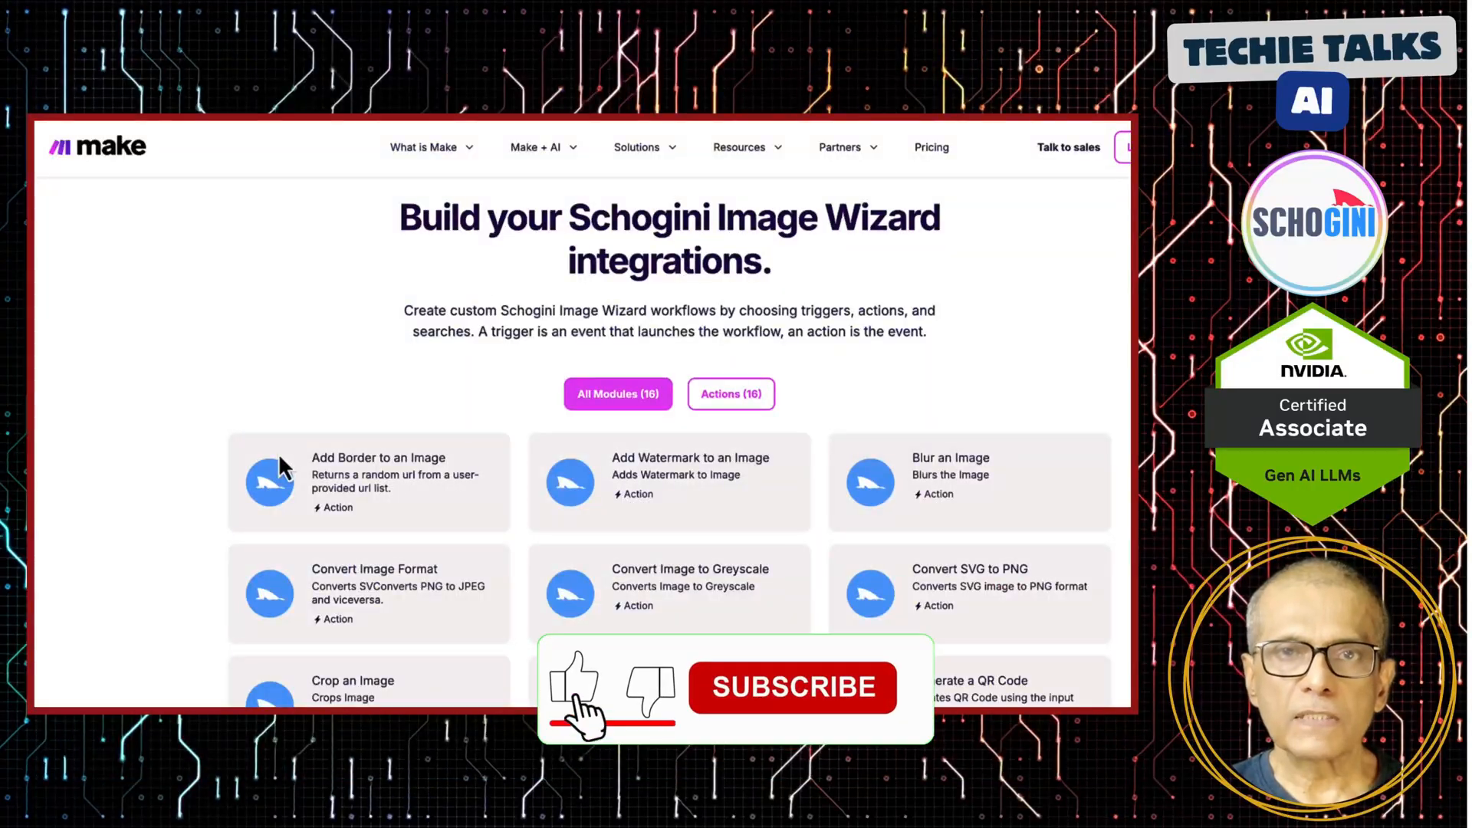
click(791, 687)
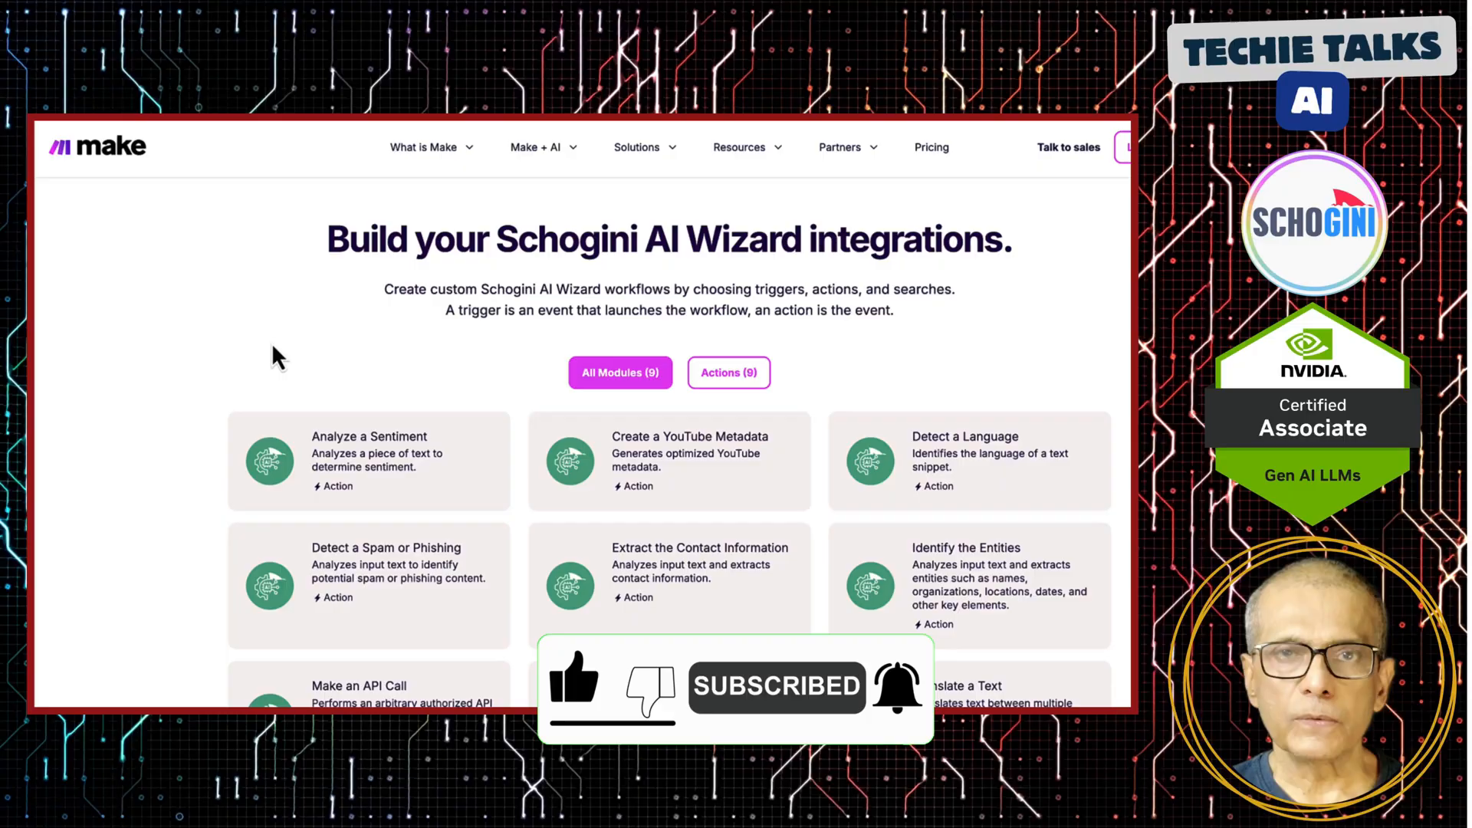
scroll(down, 3)
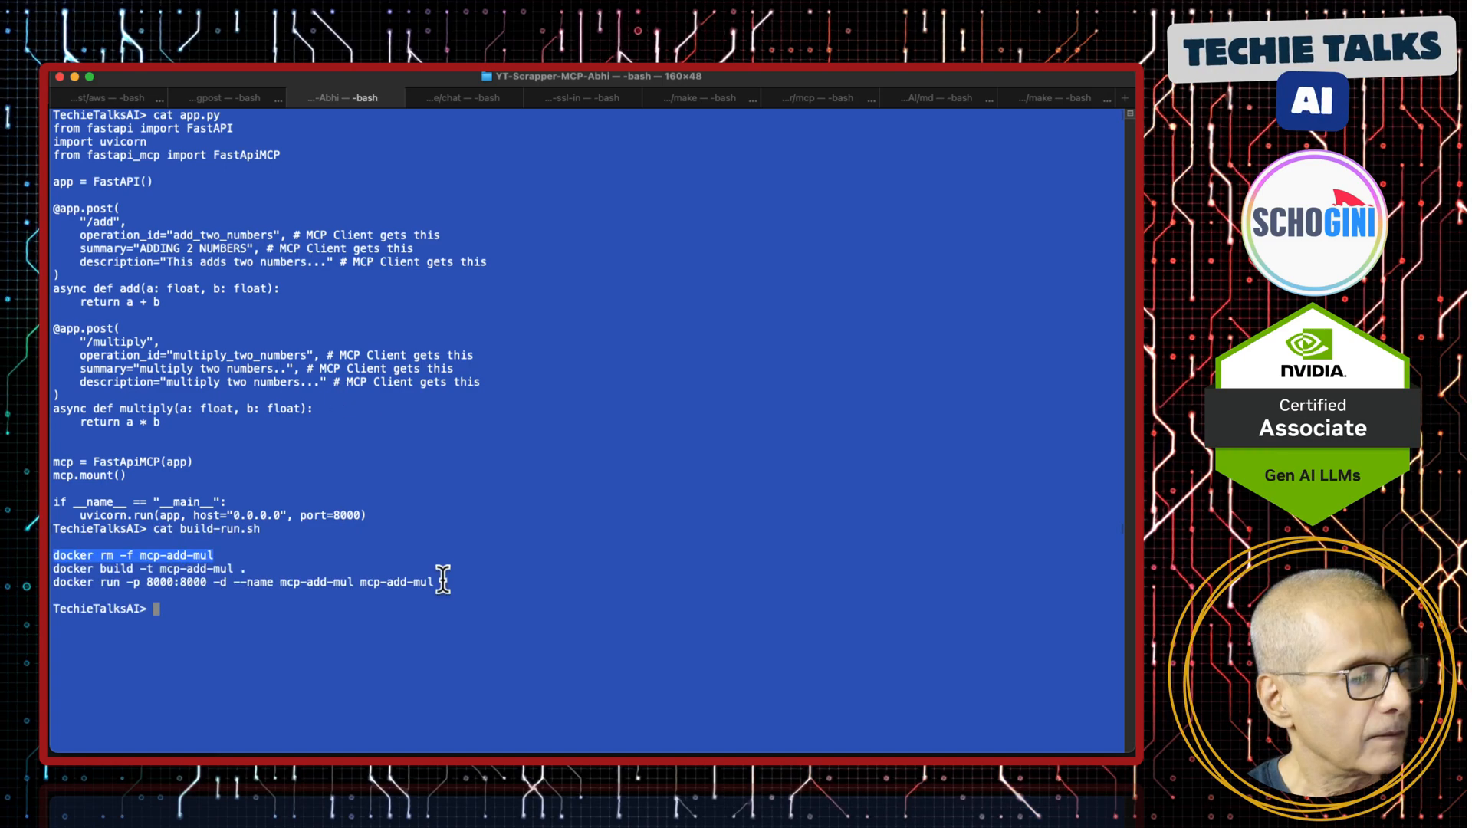
Step: Remove the old mcp-add-mul container and run a new one detached with port 8000 published
text(docker rm -f mcp-add-mul)
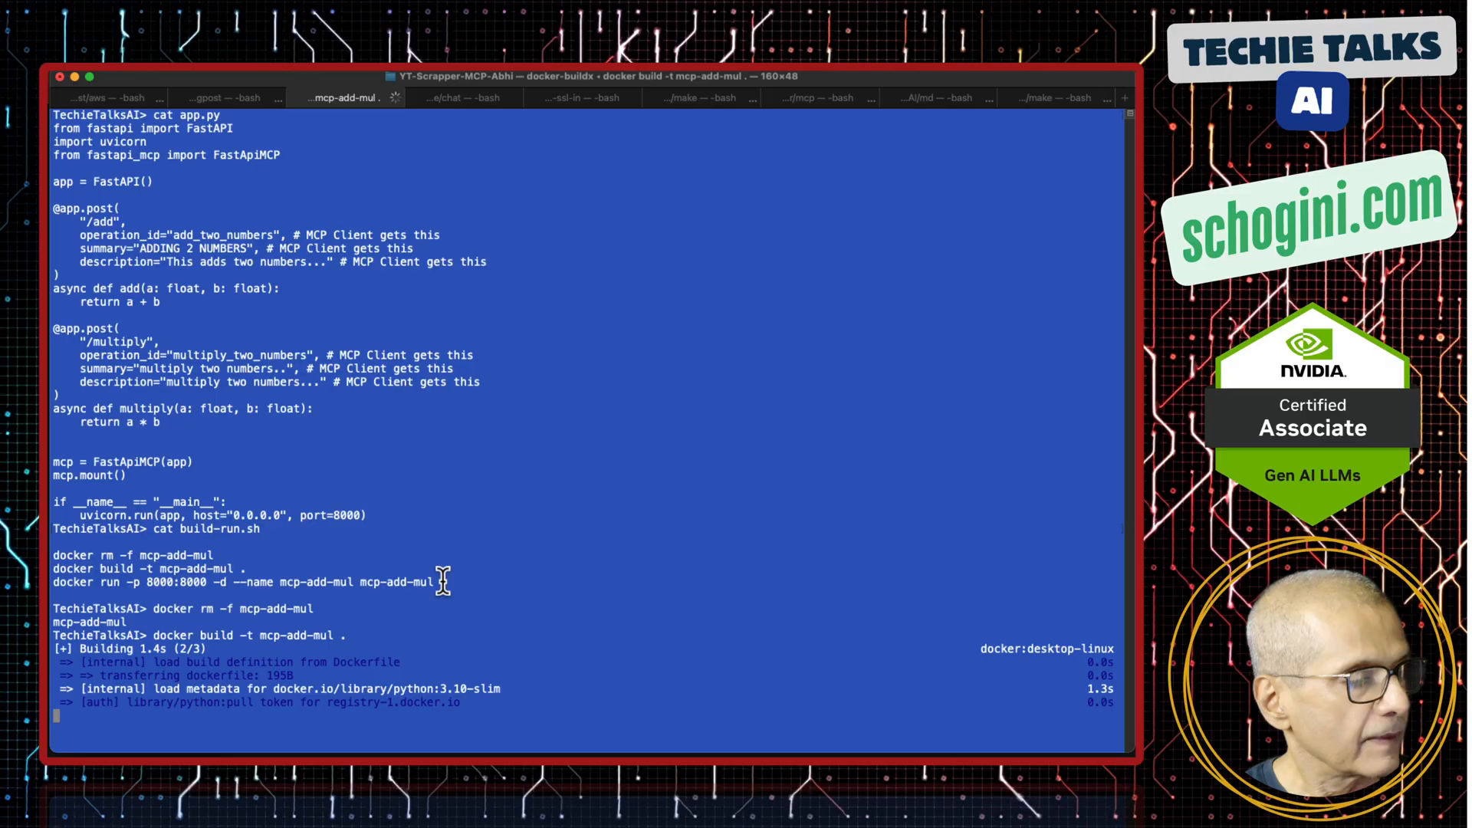
text(docker run -p 8000:8000 -d --name mcp-add-mul mcp-add-mul)
text(docker ps)
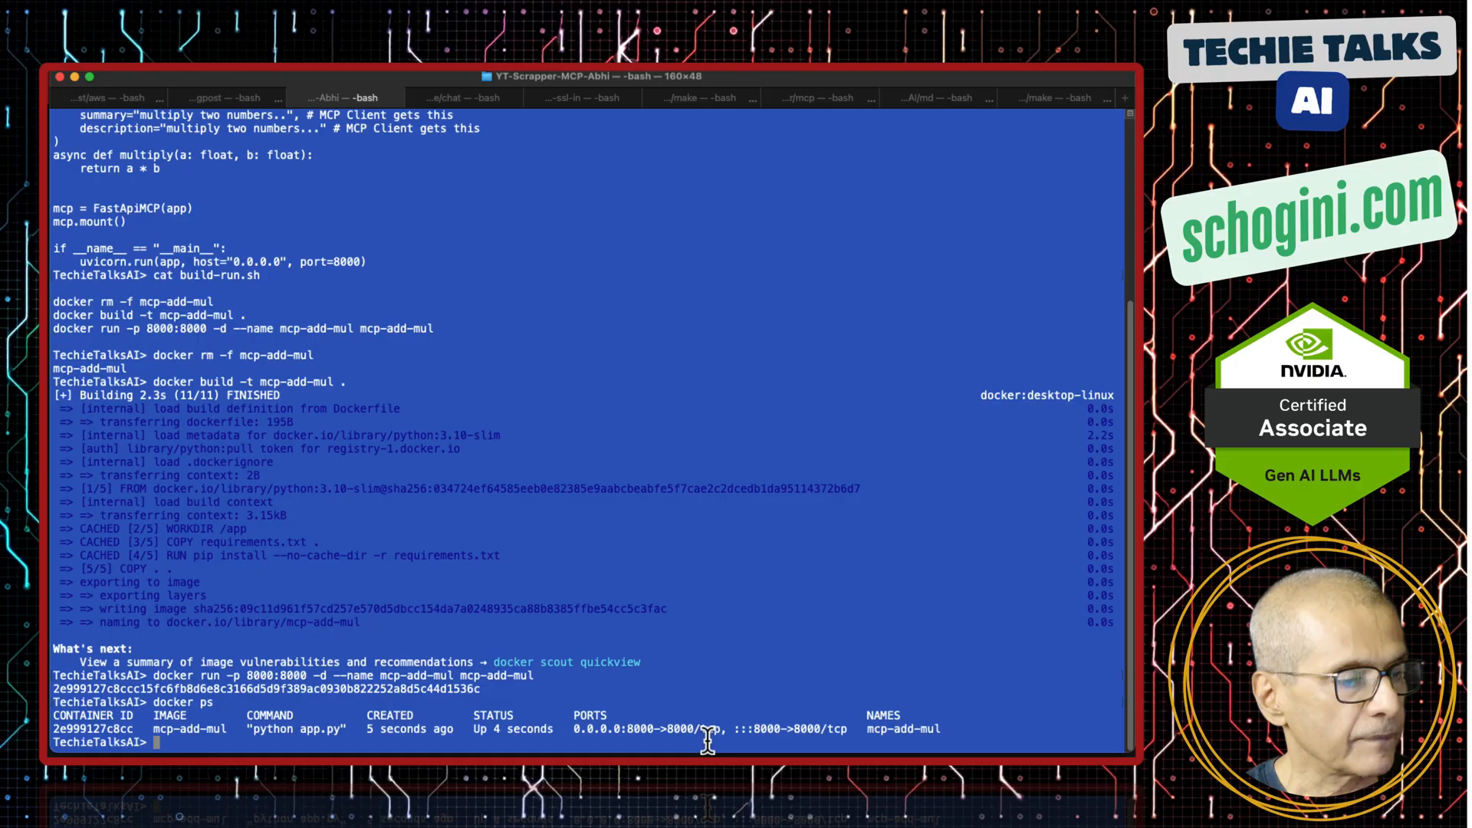
mouse_move(695, 681)
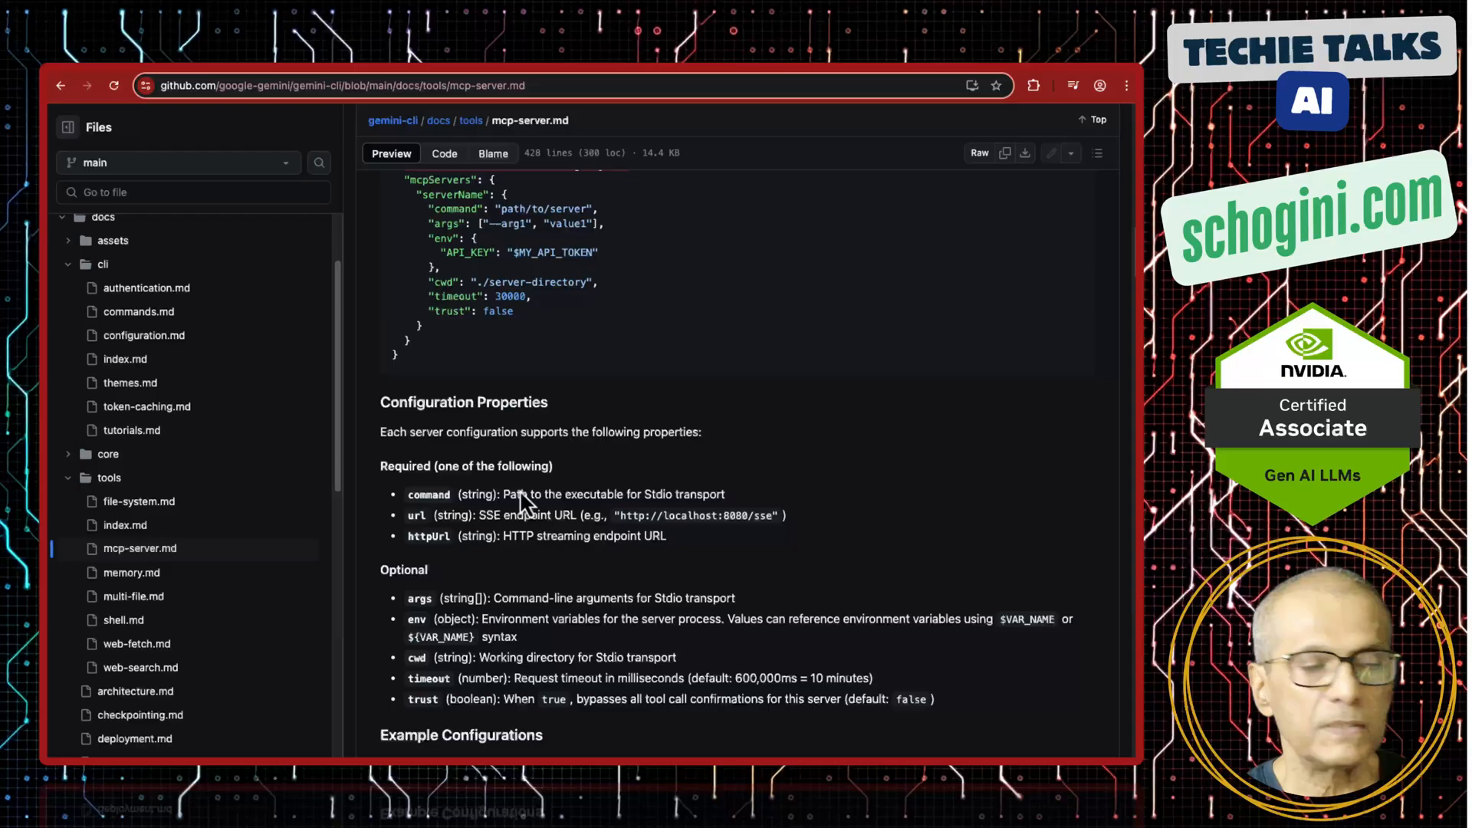
Step: Scroll mcp-server.md to the Docker-based MCP Server configuration example
scroll(down, 3)
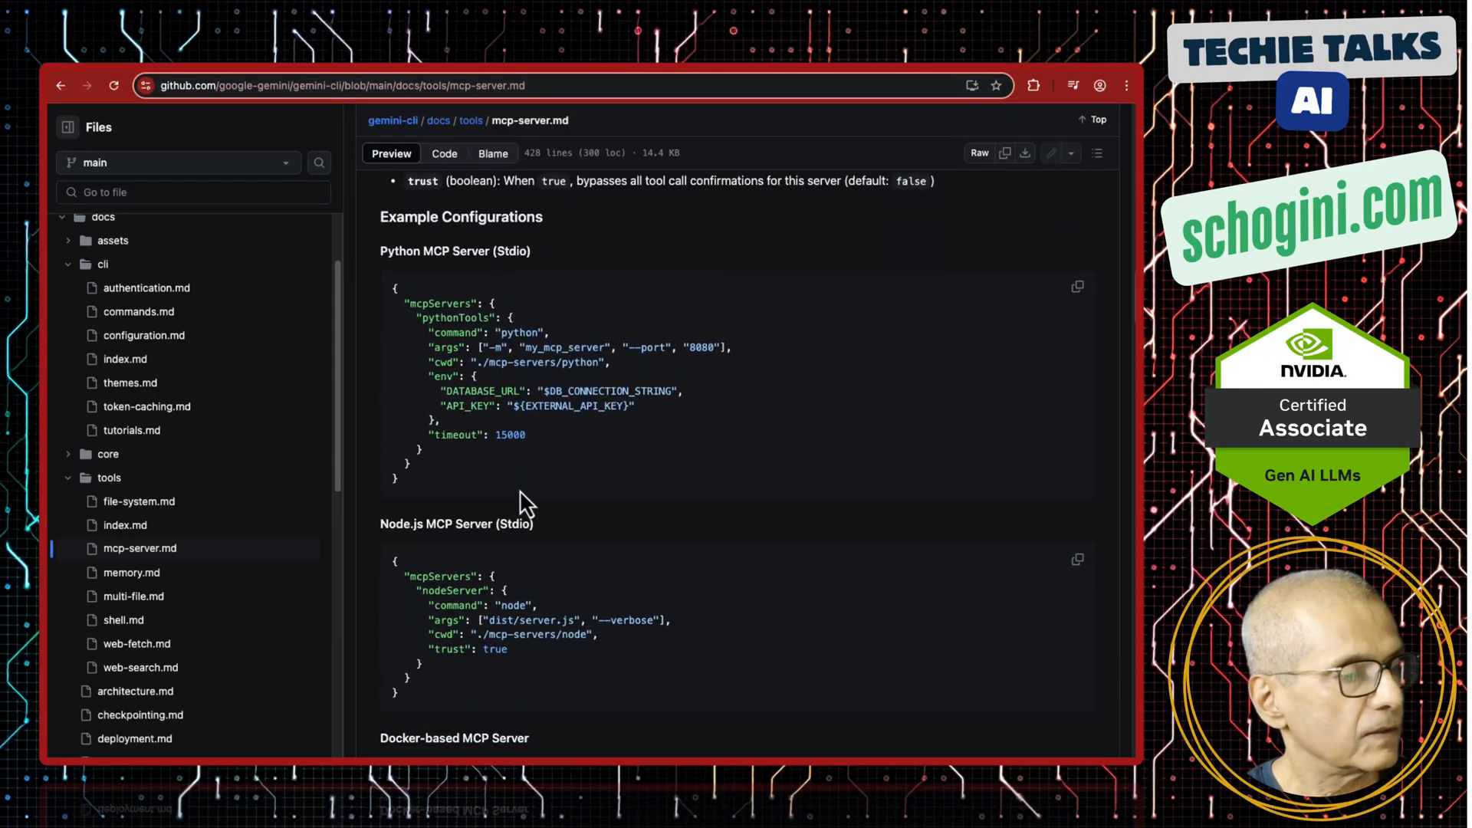
scroll(down, 3)
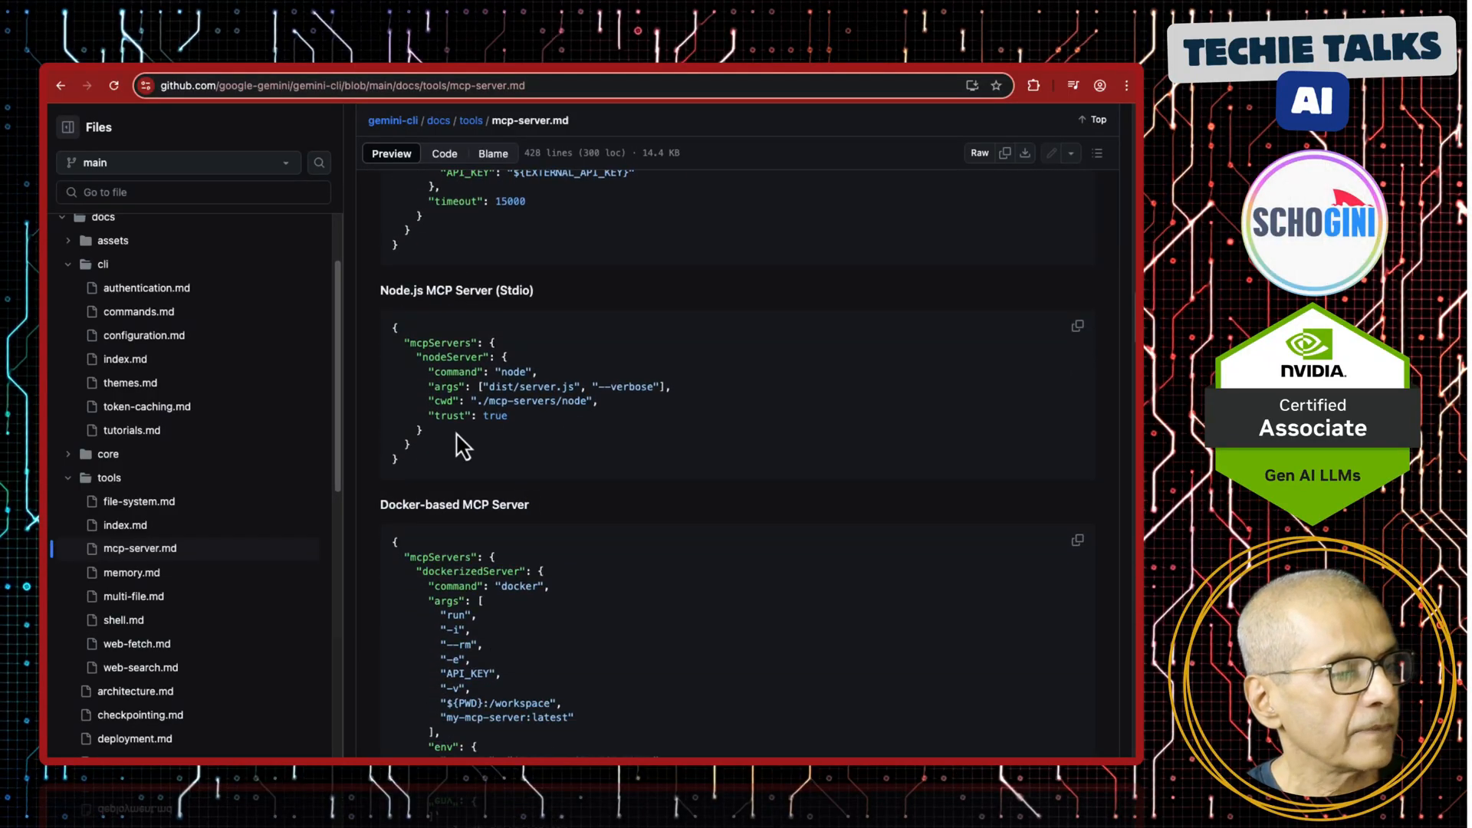
scroll(up, 3)
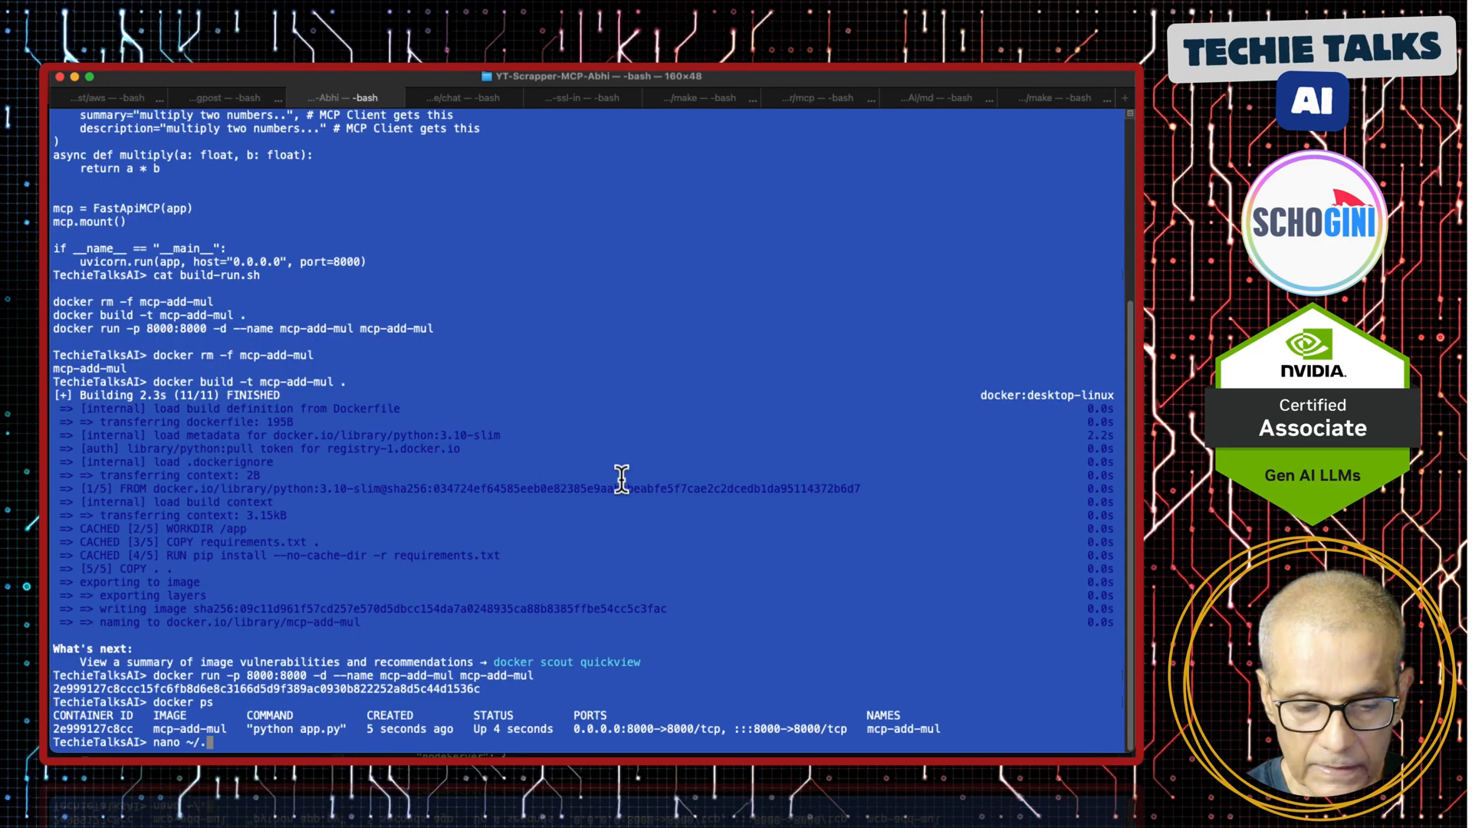
text(.gemini/)
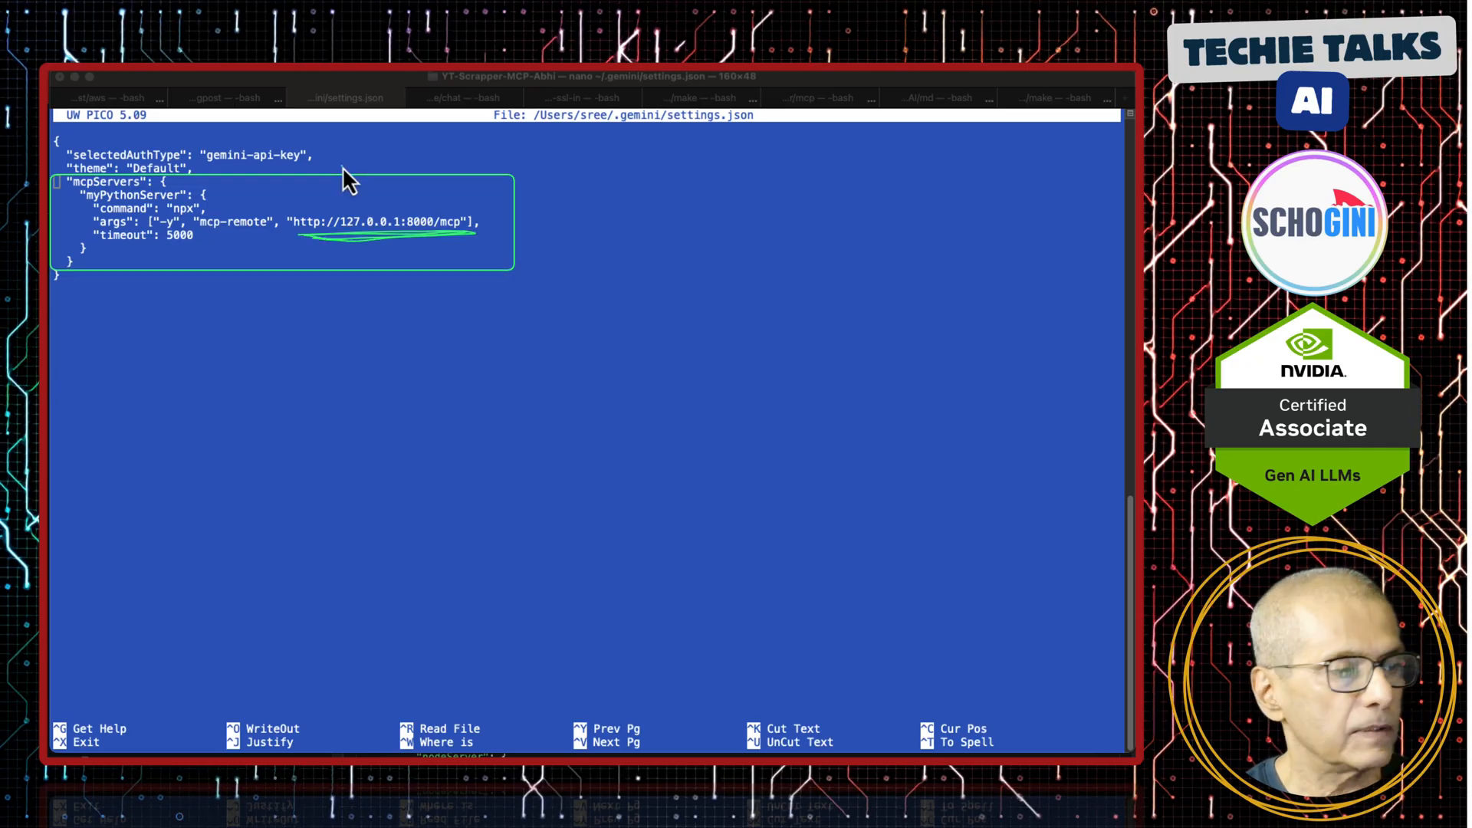
mouse_move(216, 253)
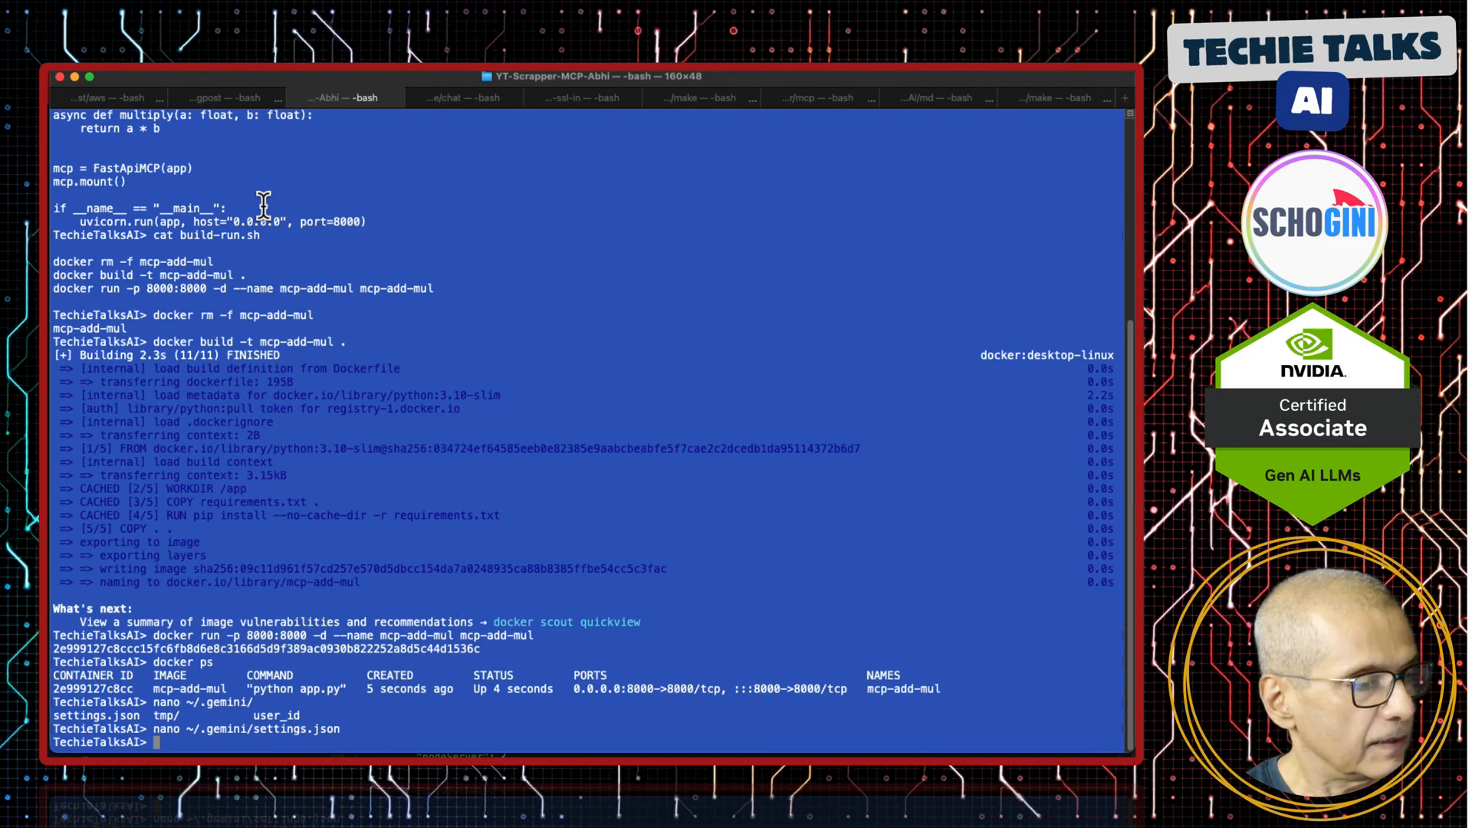
text(gemini)
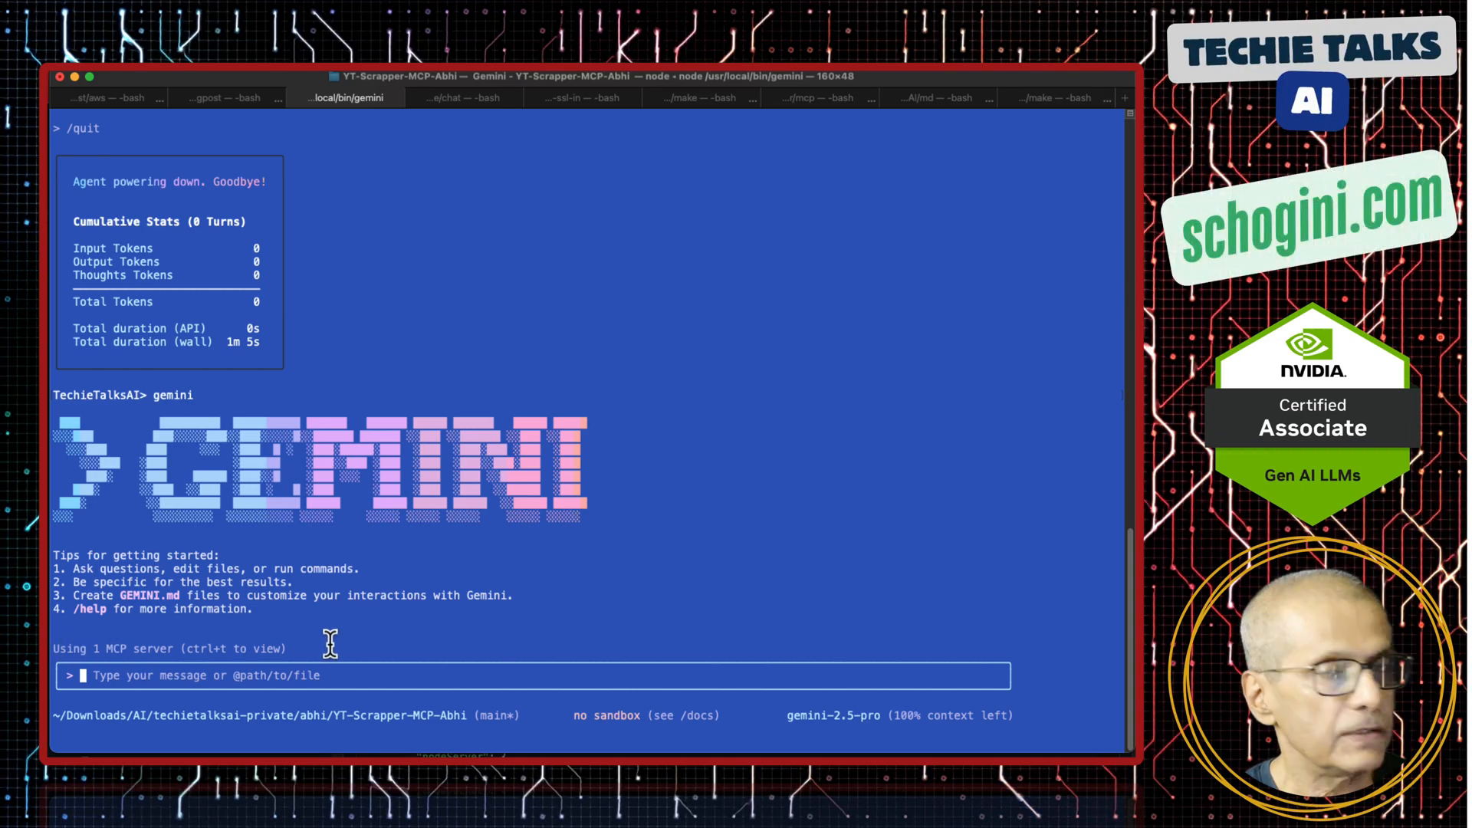
Step: Describe myPythonServer's tools with /mcp desc, then ask Gemini to add 2 and 3
text(/mcp desc)
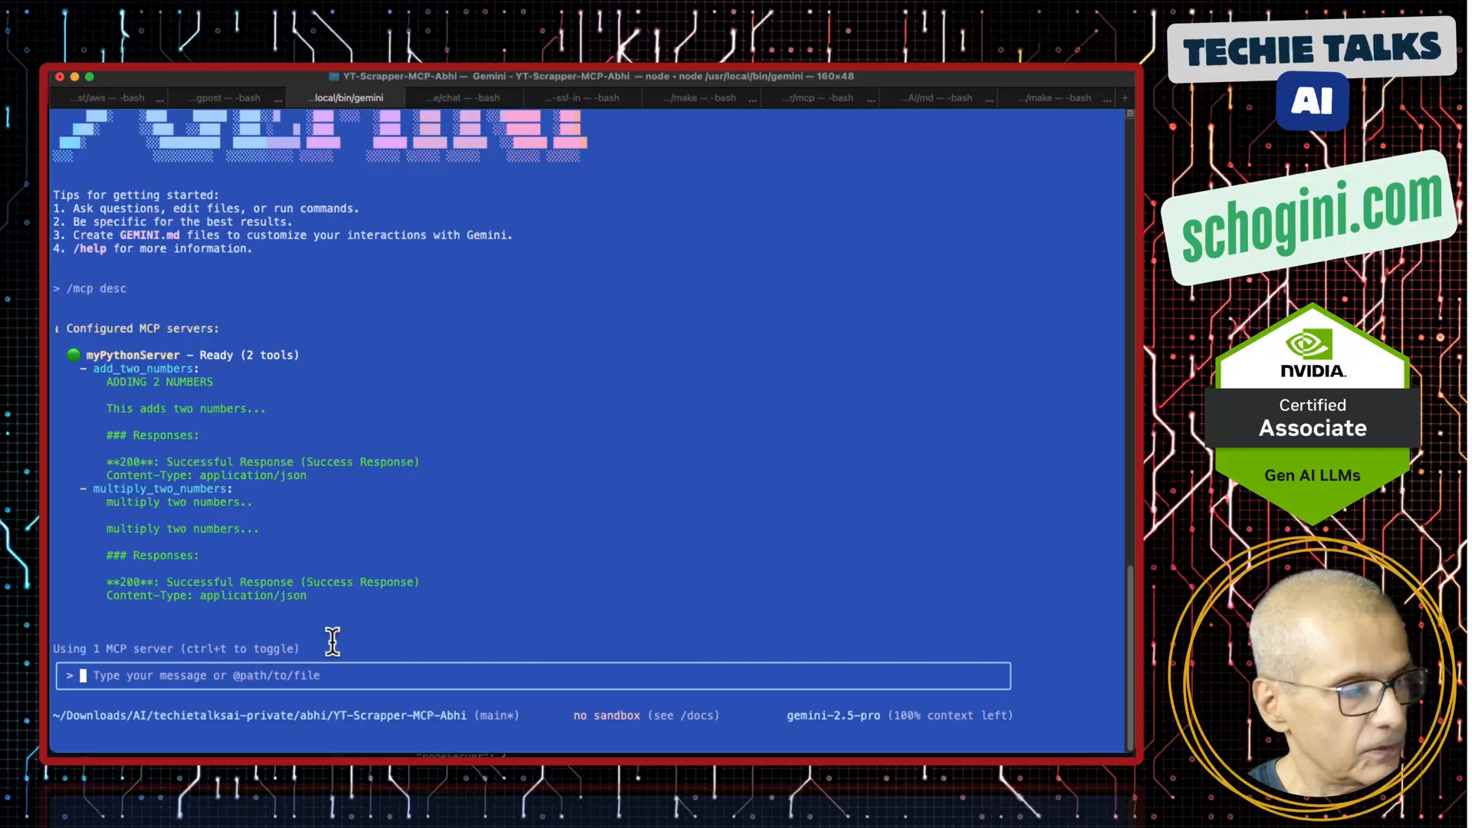
mouse_move(89, 368)
text(can you add 2 and)
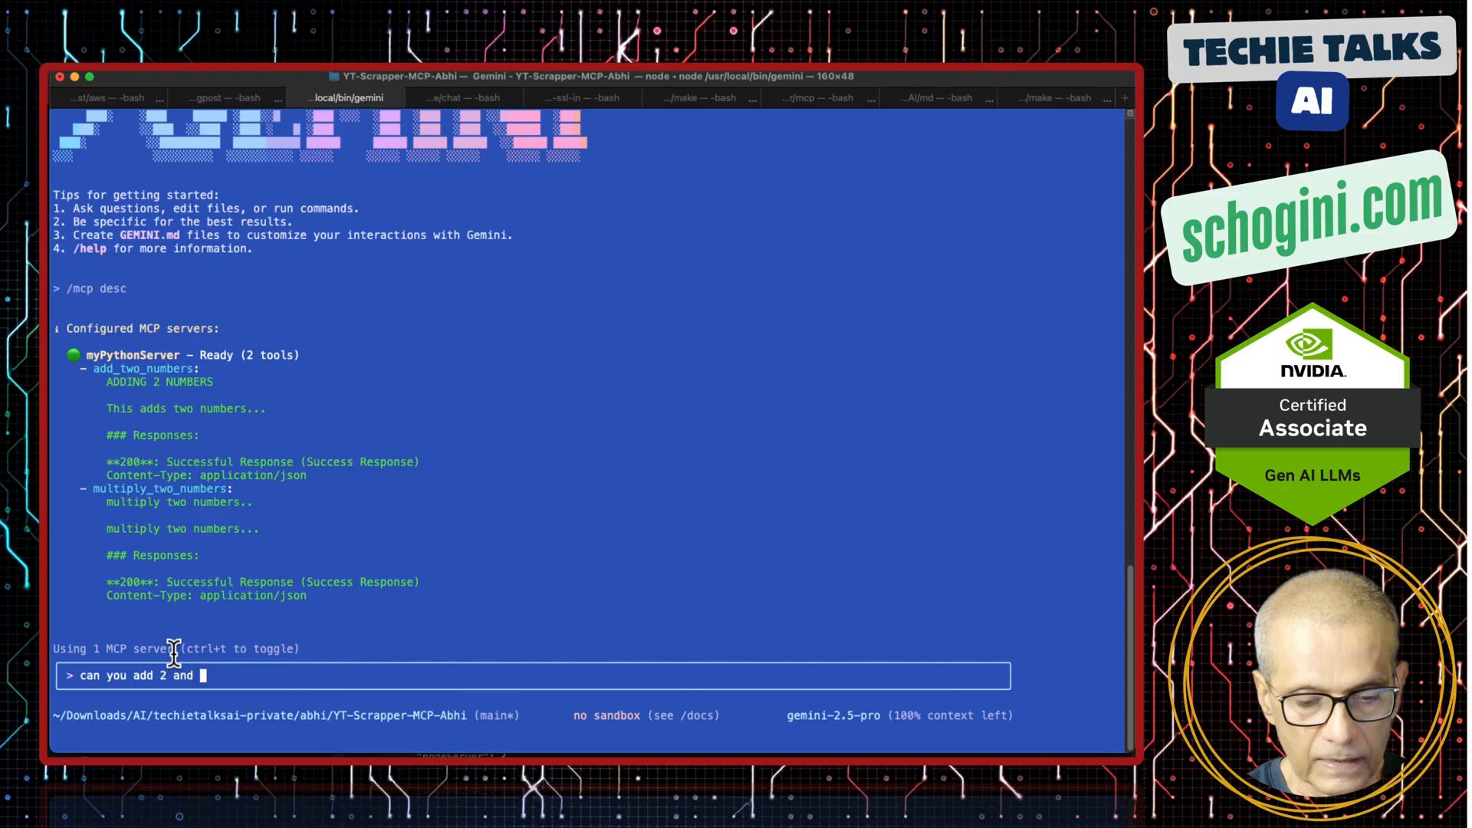
text( 3)
key(enter)
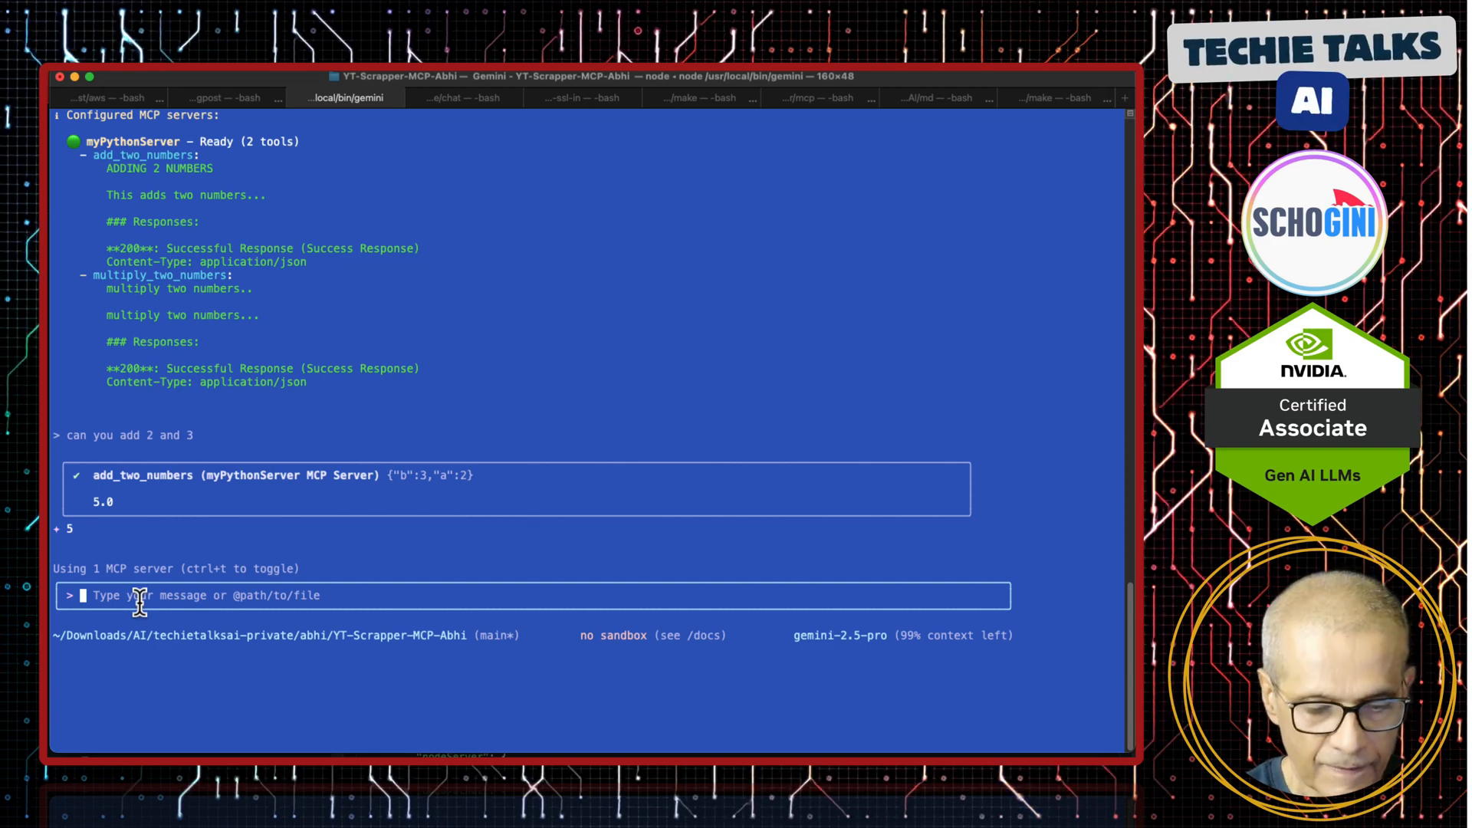
Step: Ask Gemini 'can you add a devide tool too to our mcp server at app.py'
text(can you)
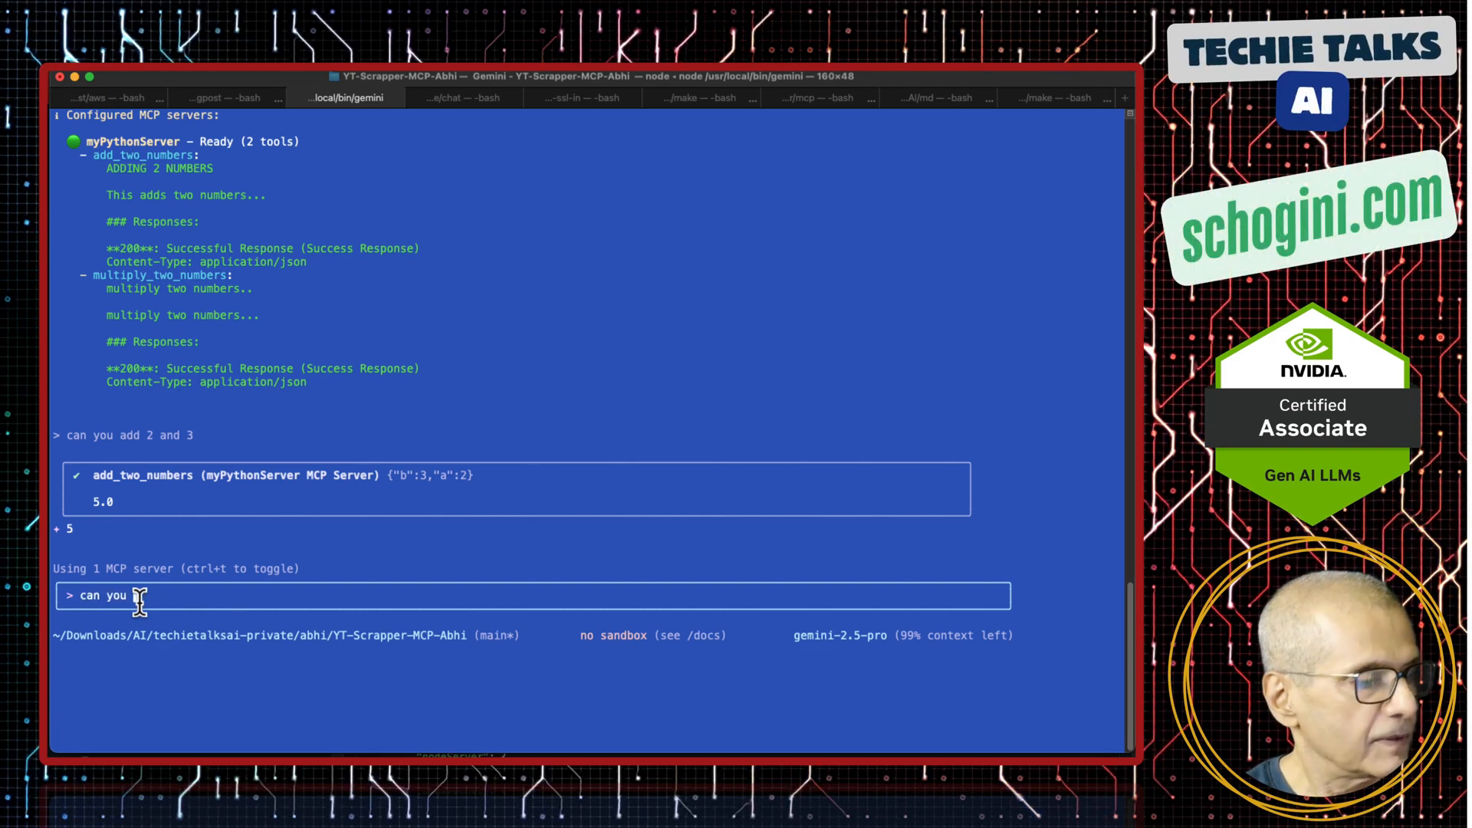
text(add)
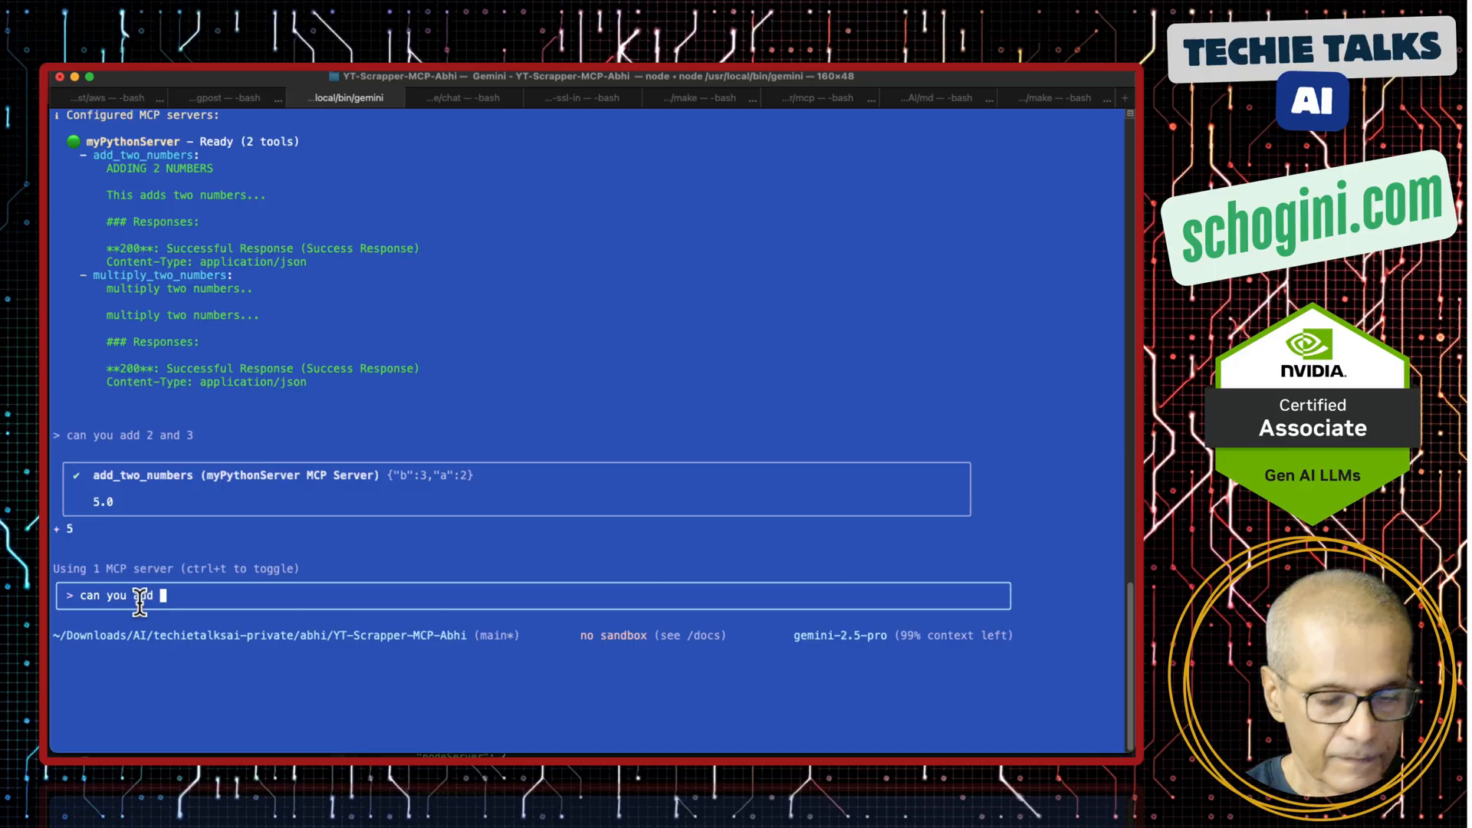
text(a devide tool too to o)
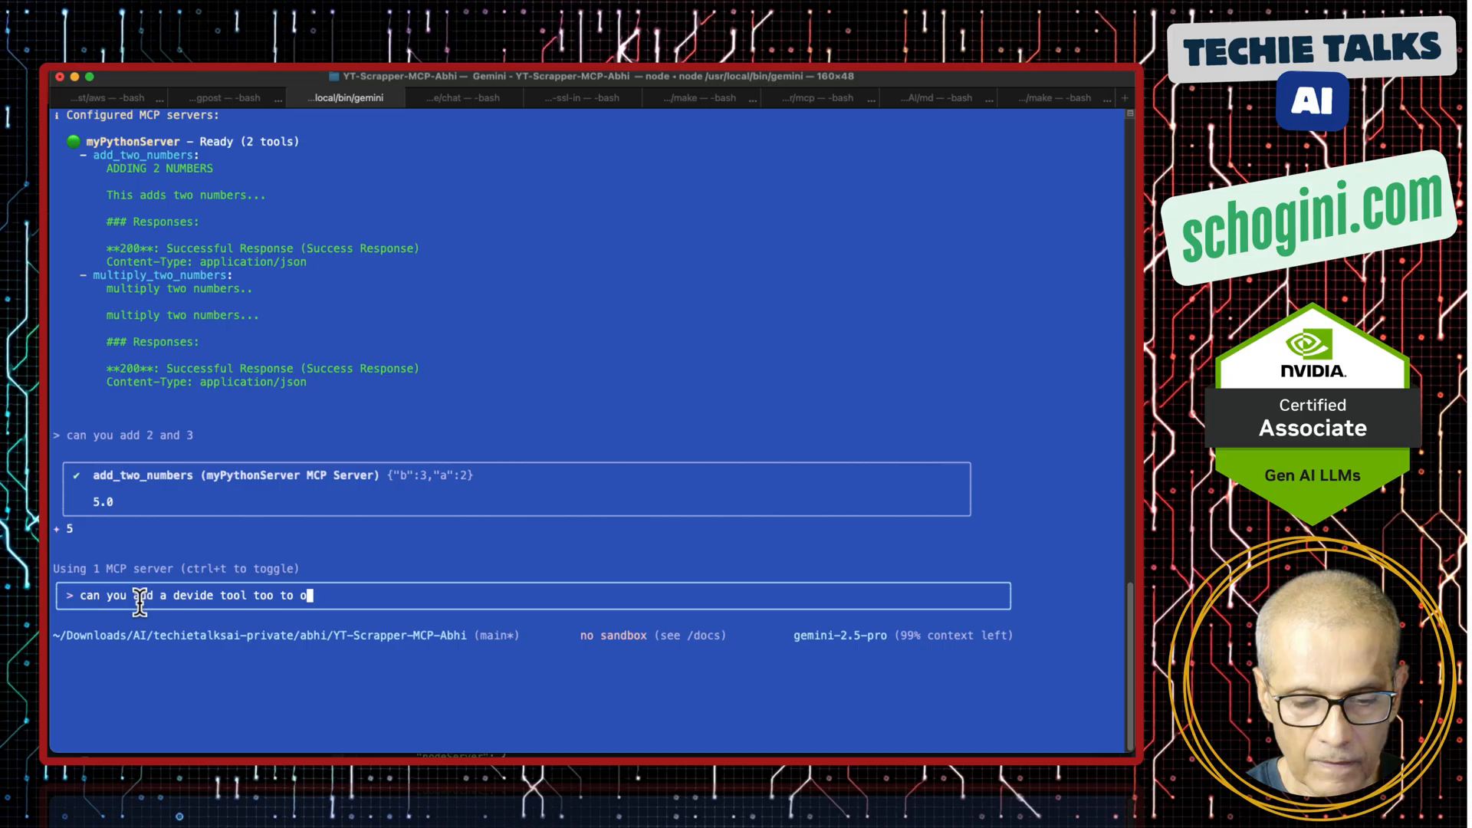
text(ur mc)
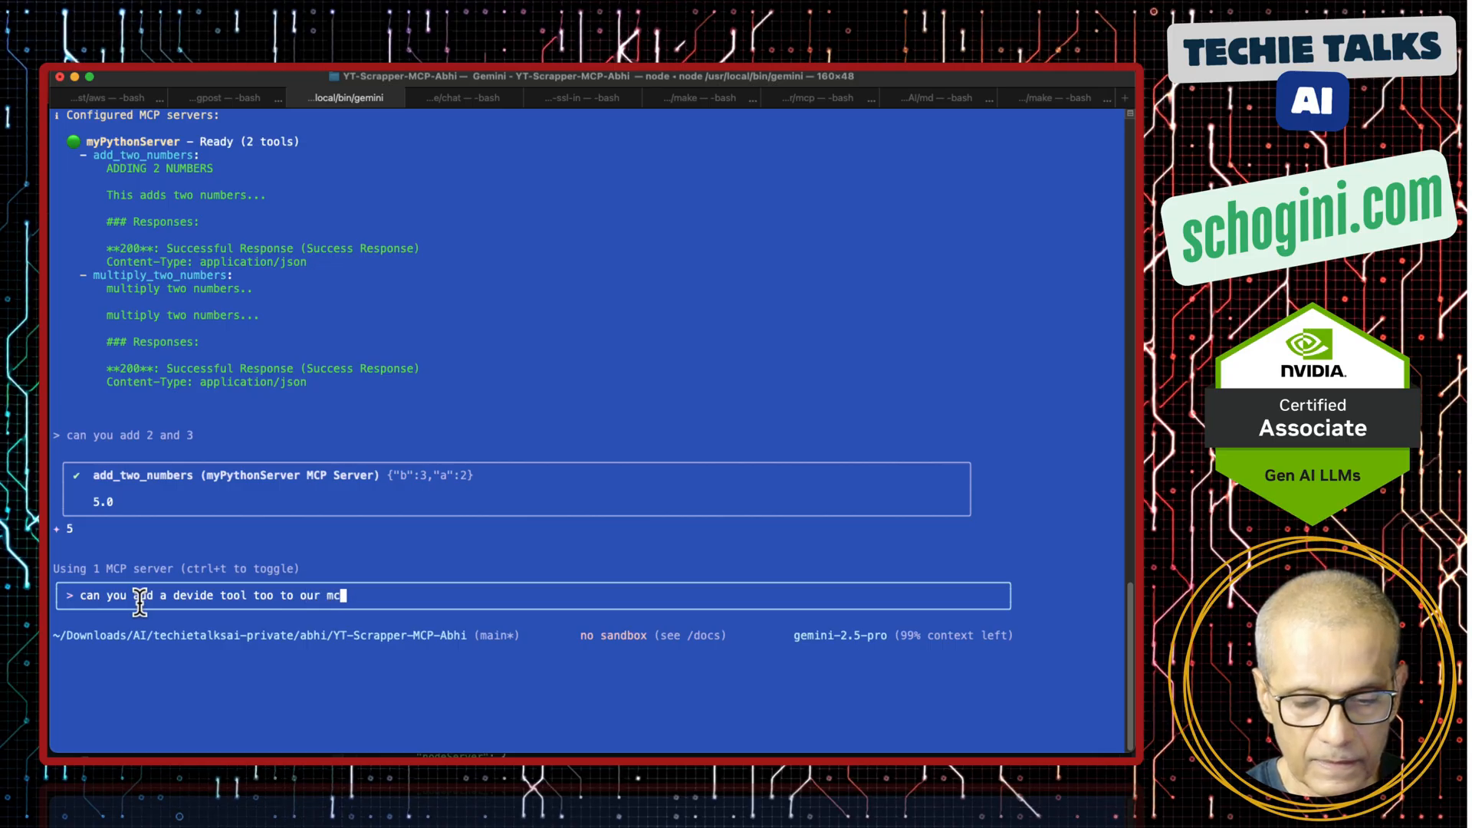
text(server at app.)
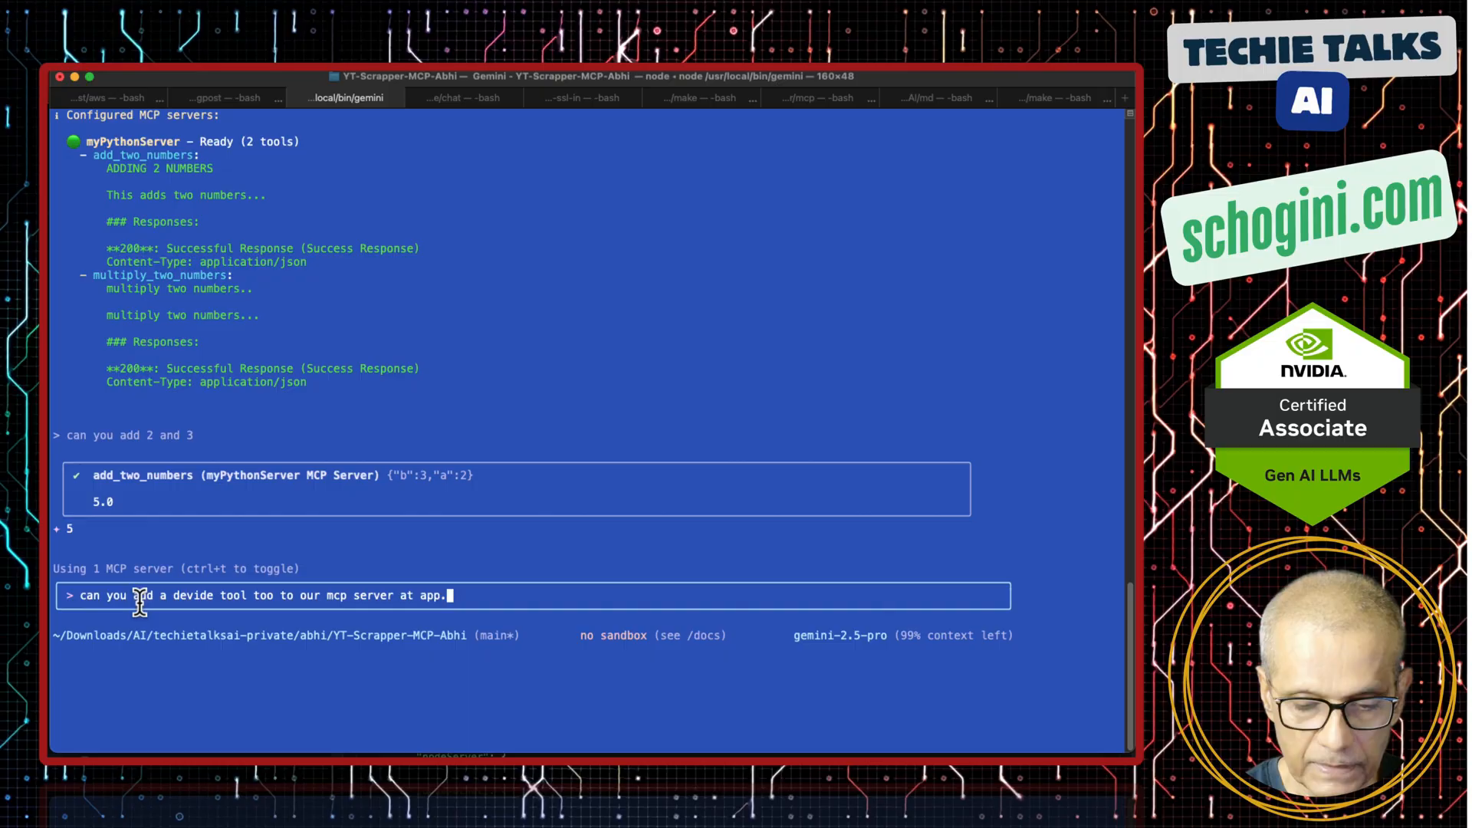
key(Enter)
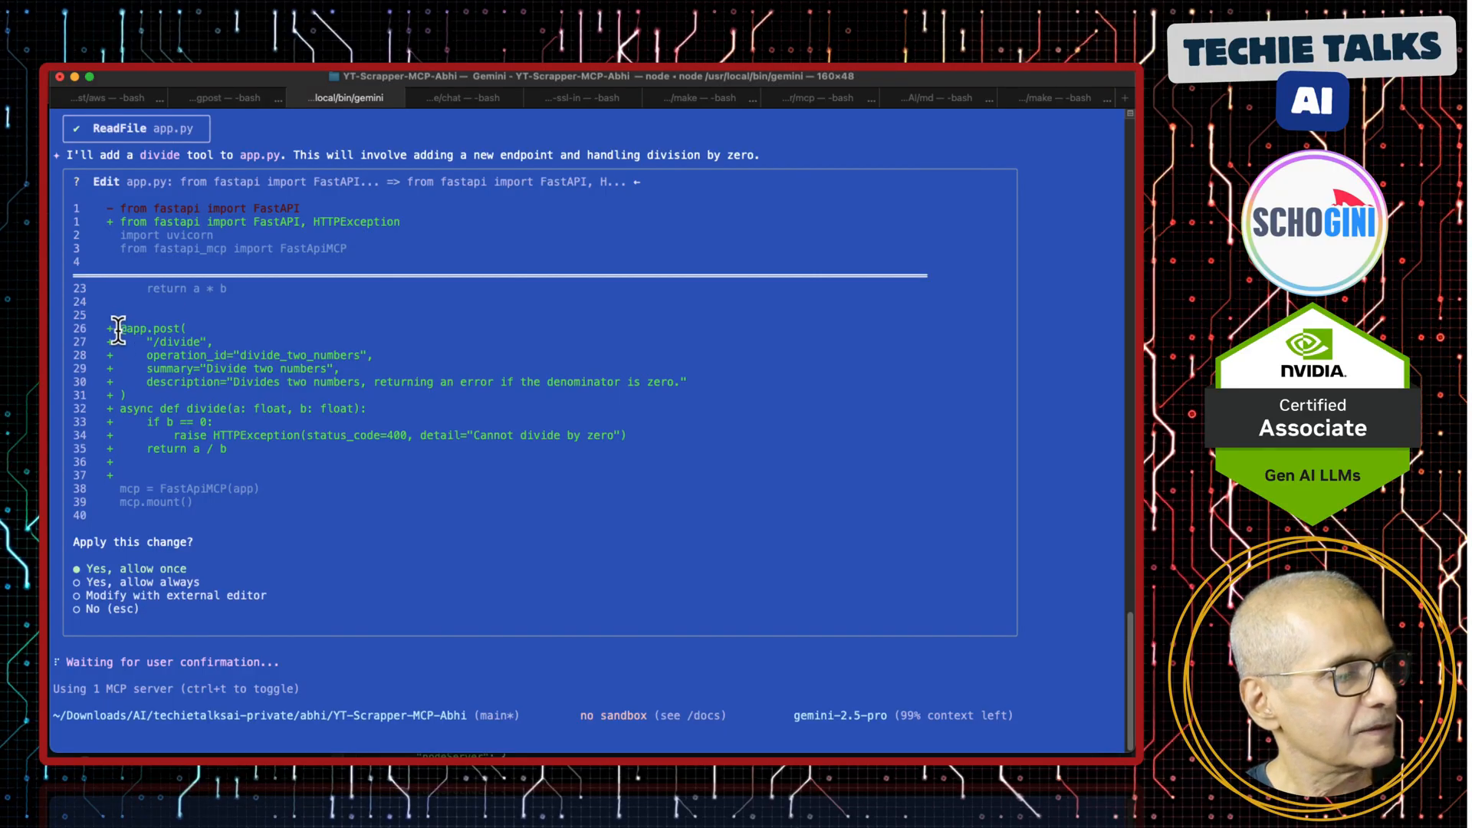
mouse_move(248, 552)
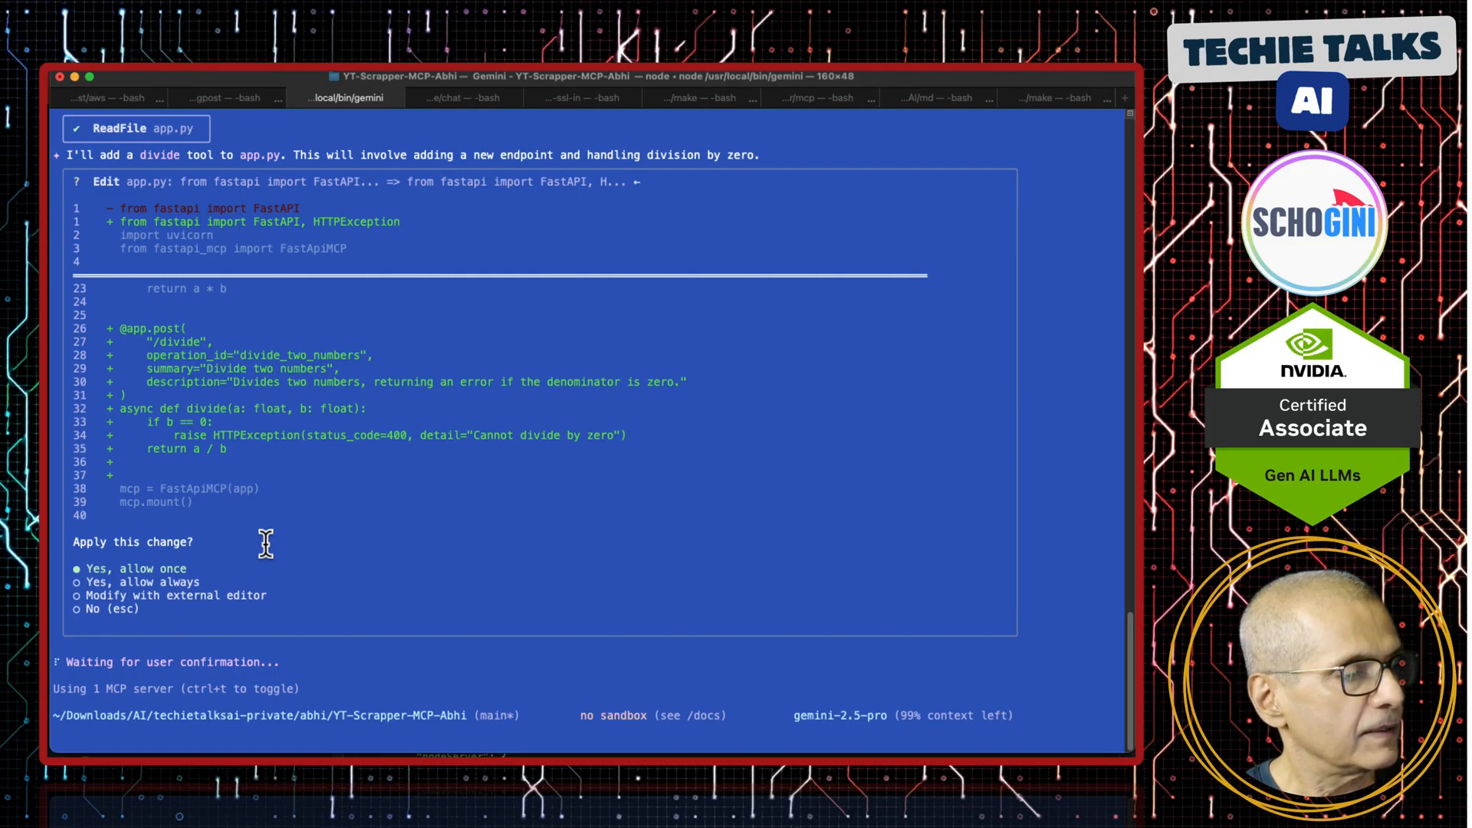
mouse_move(145, 454)
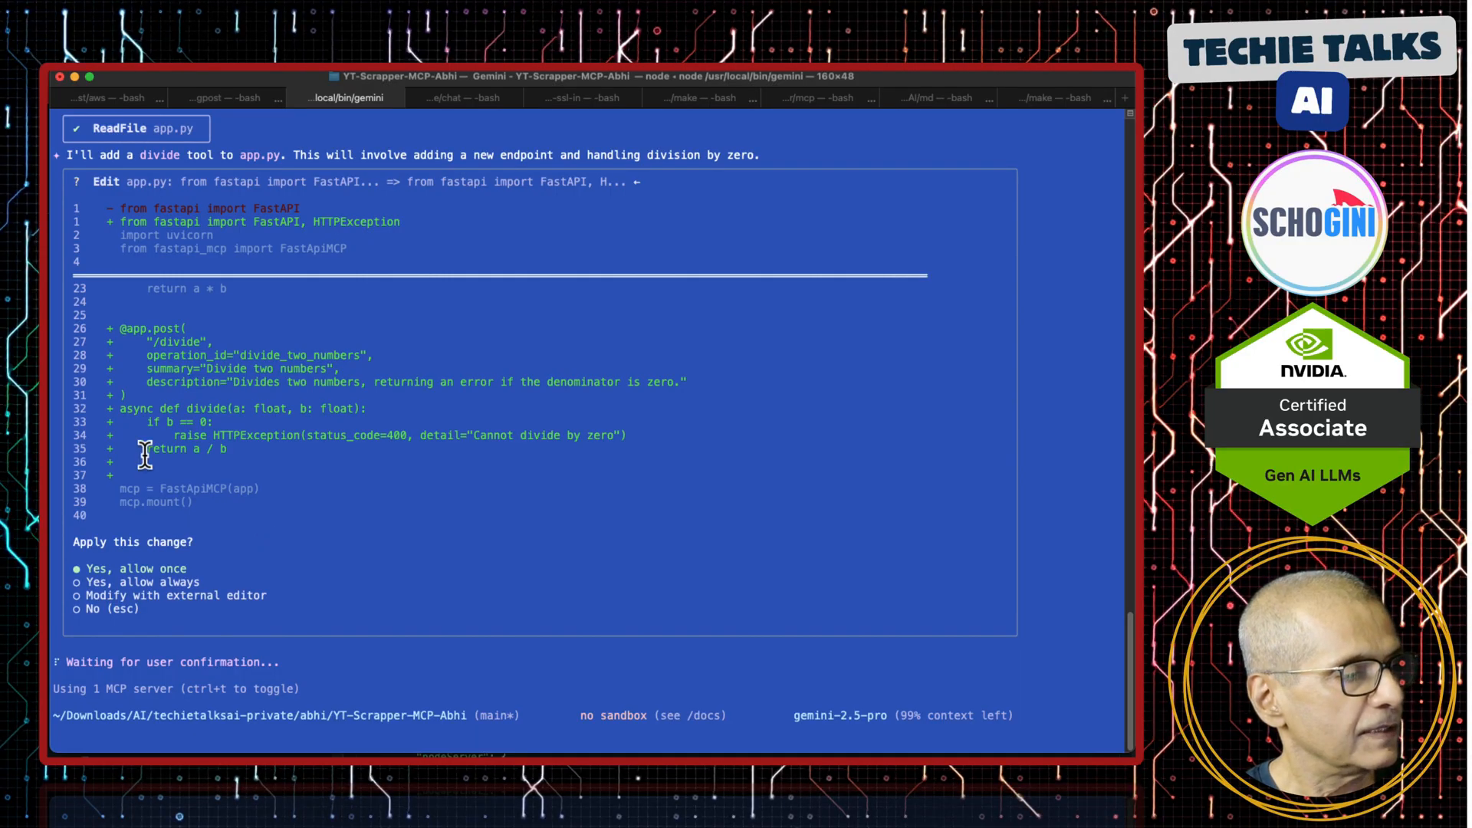
mouse_move(301, 445)
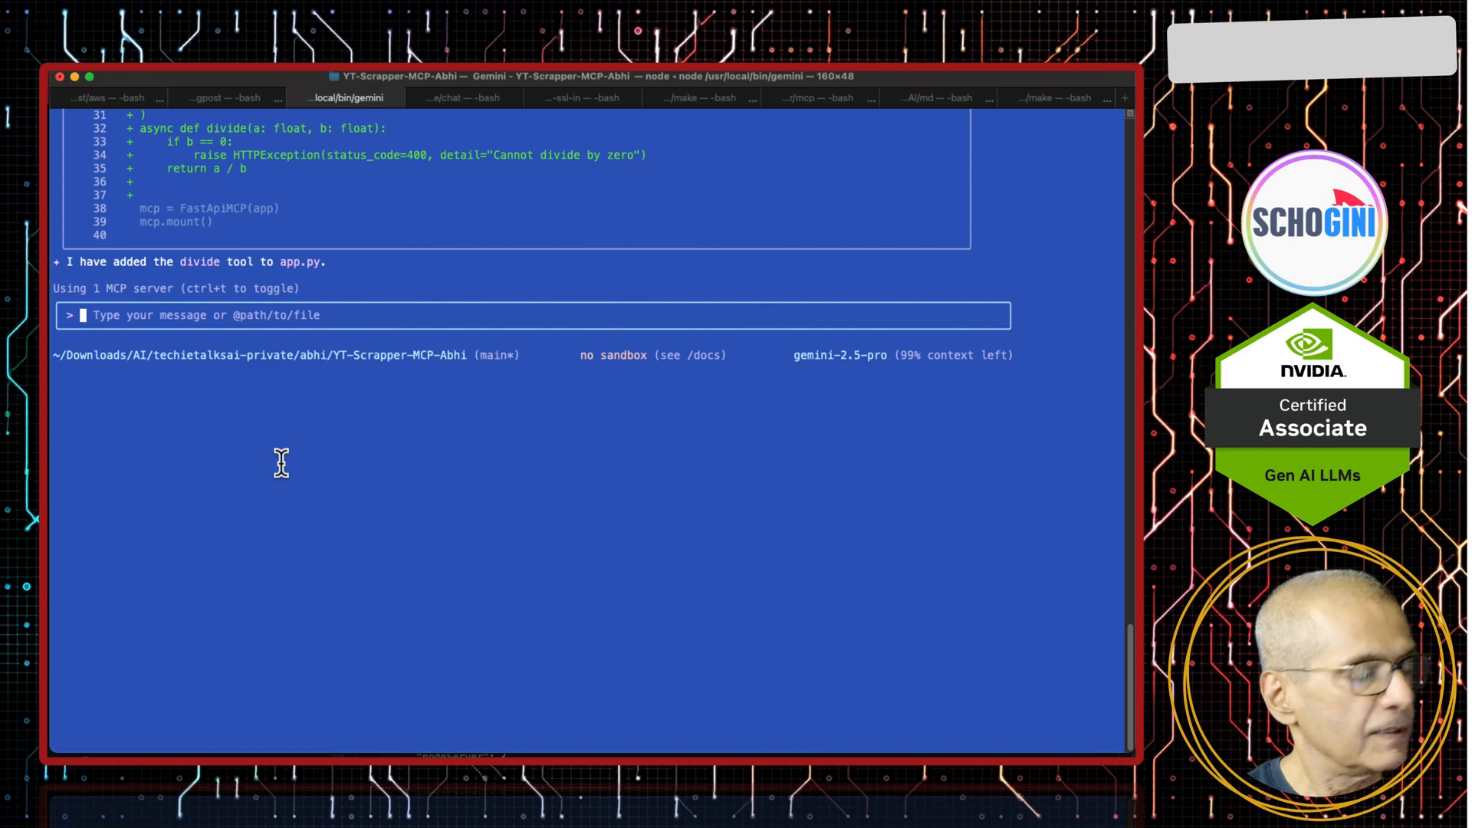
Step: Quit Gemini, rerun build-run.sh to rebuild the container, and relaunch gemini
text(/quit)
text(sh)
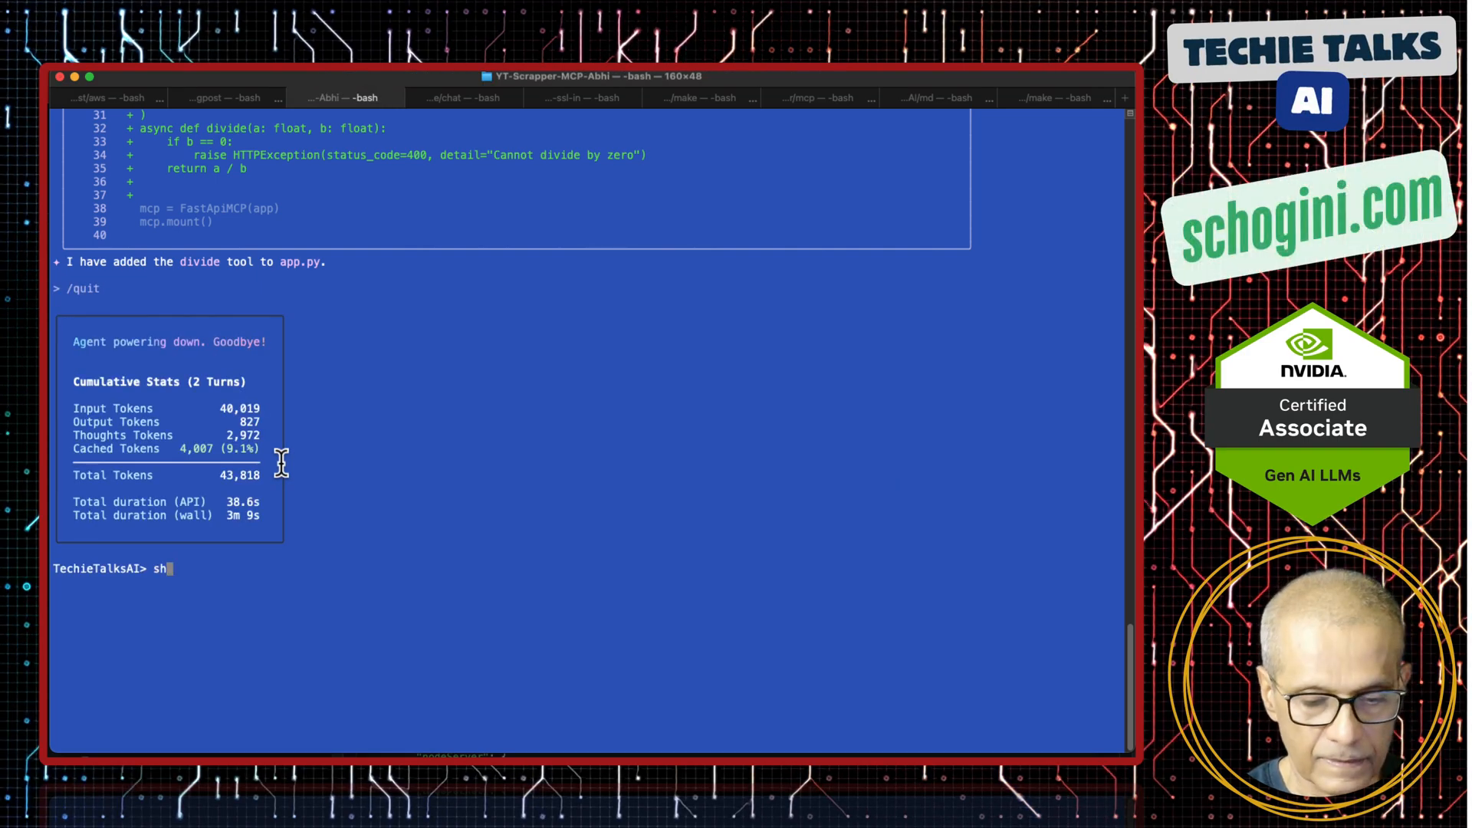
text(build-run.sh)
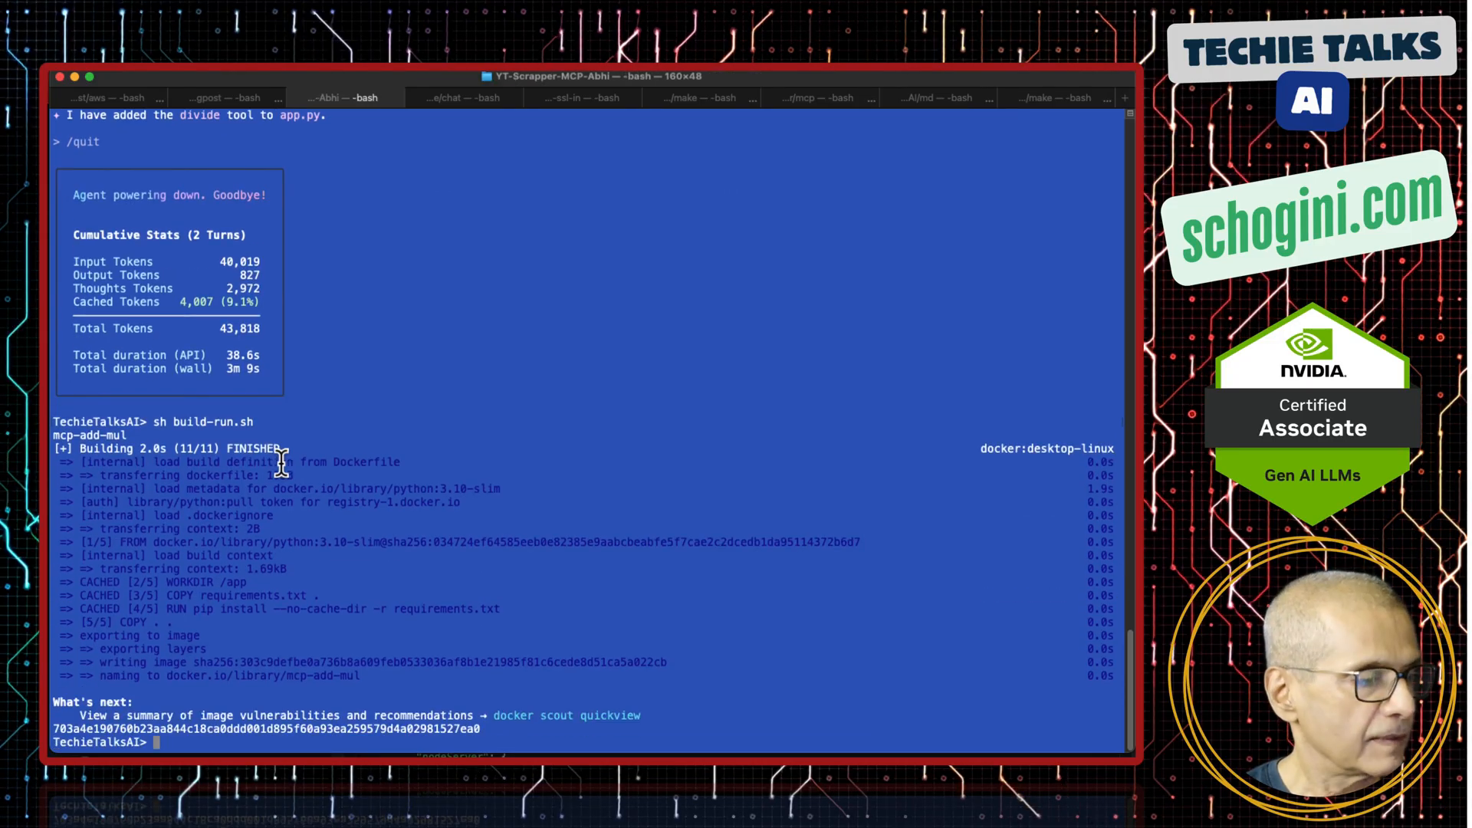
text(gemini)
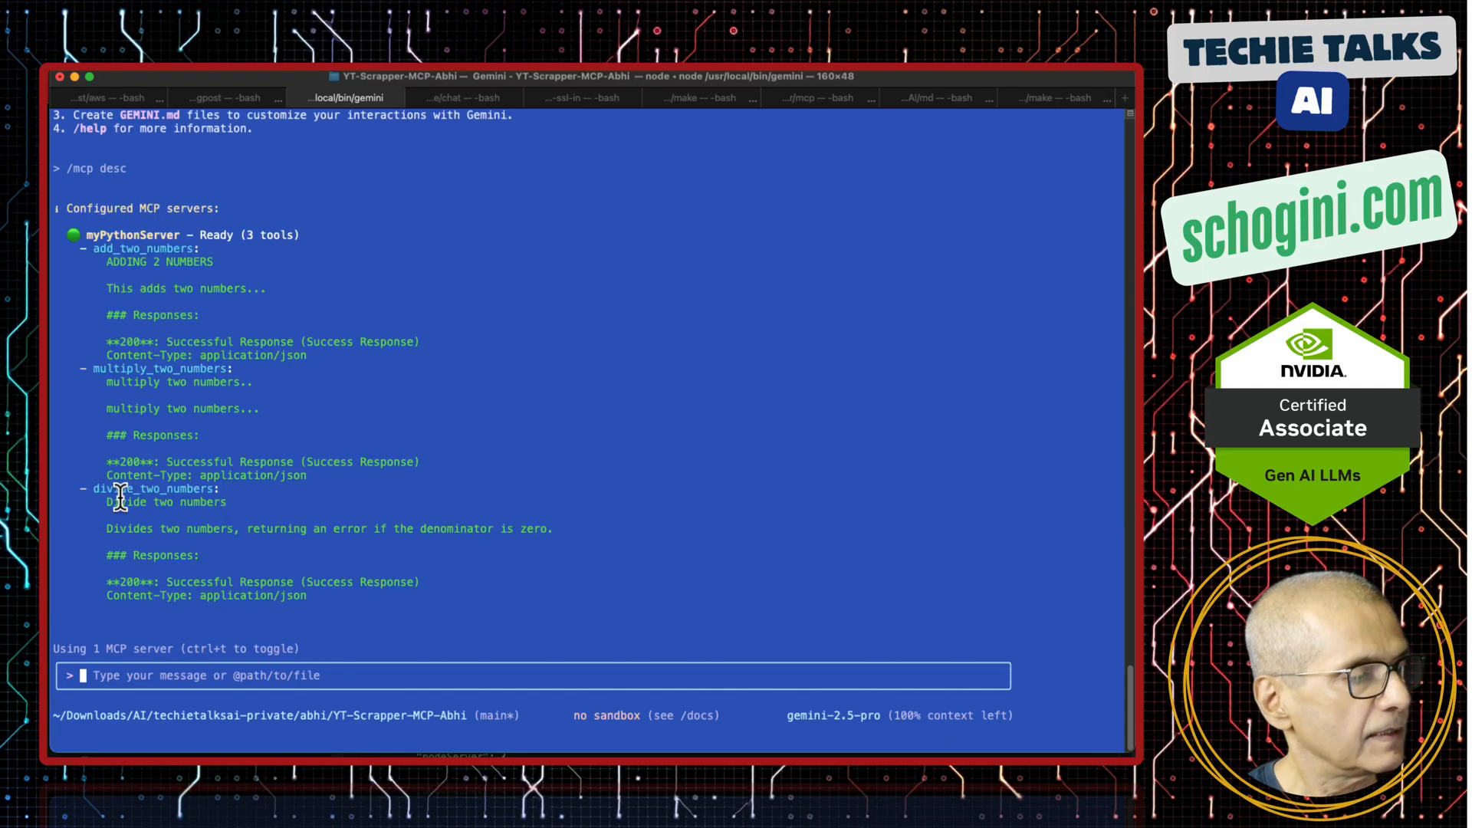
mouse_move(240, 549)
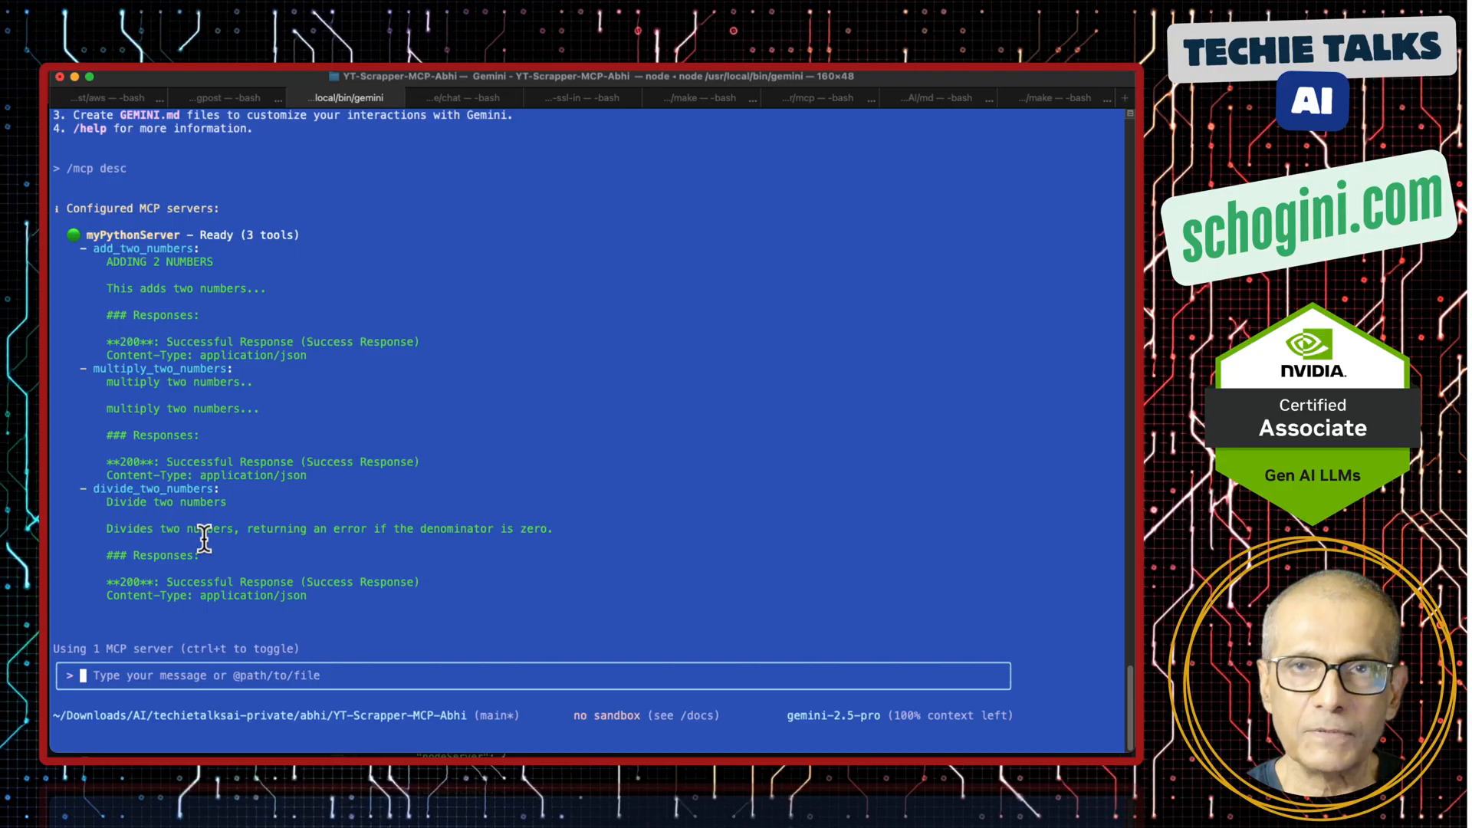
Step: Ask Gemini 'can you divide 3 by 5', get 0.6, then /quit and start a cat command
text(can you)
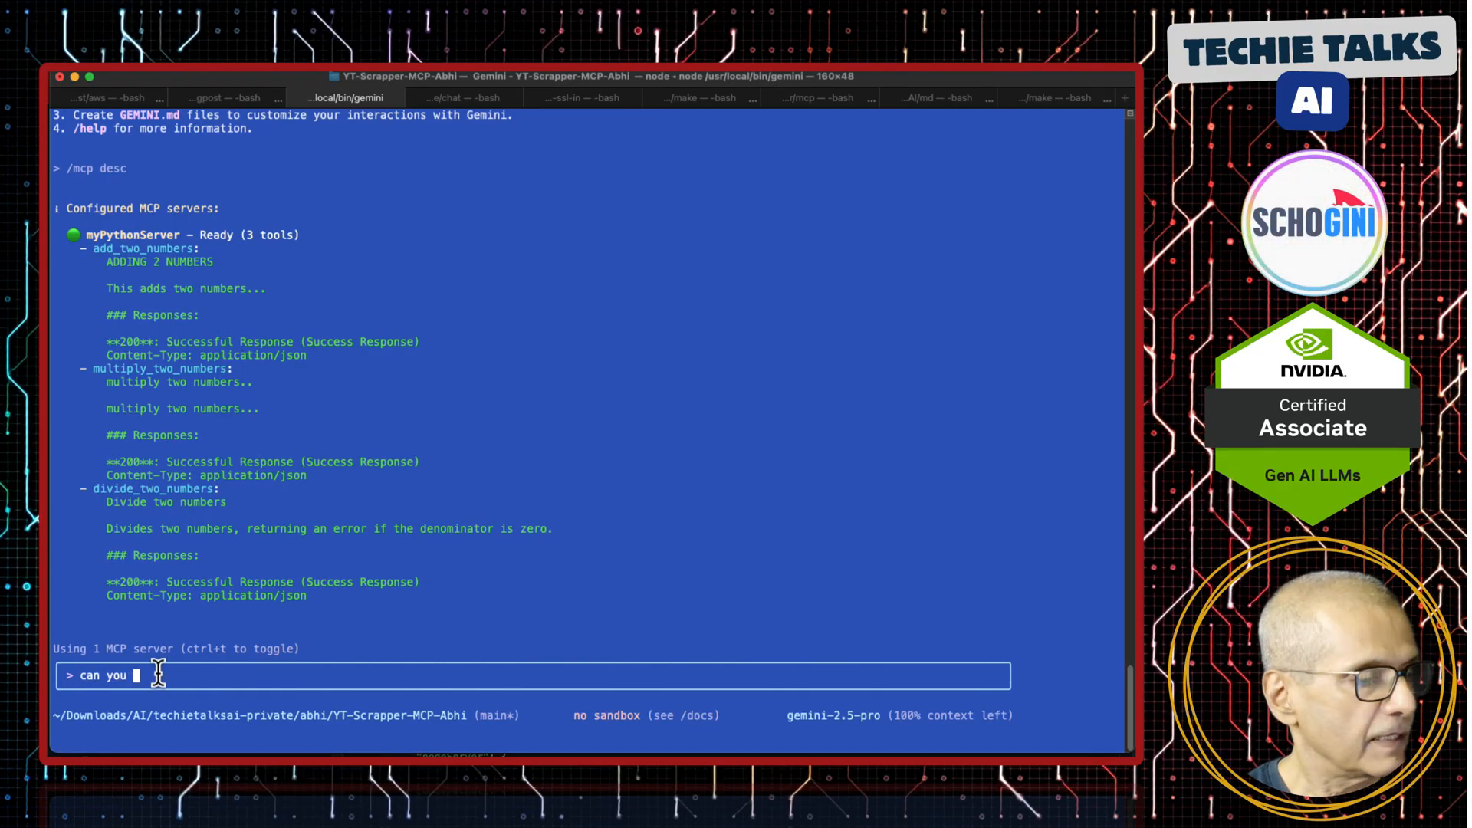
text(div)
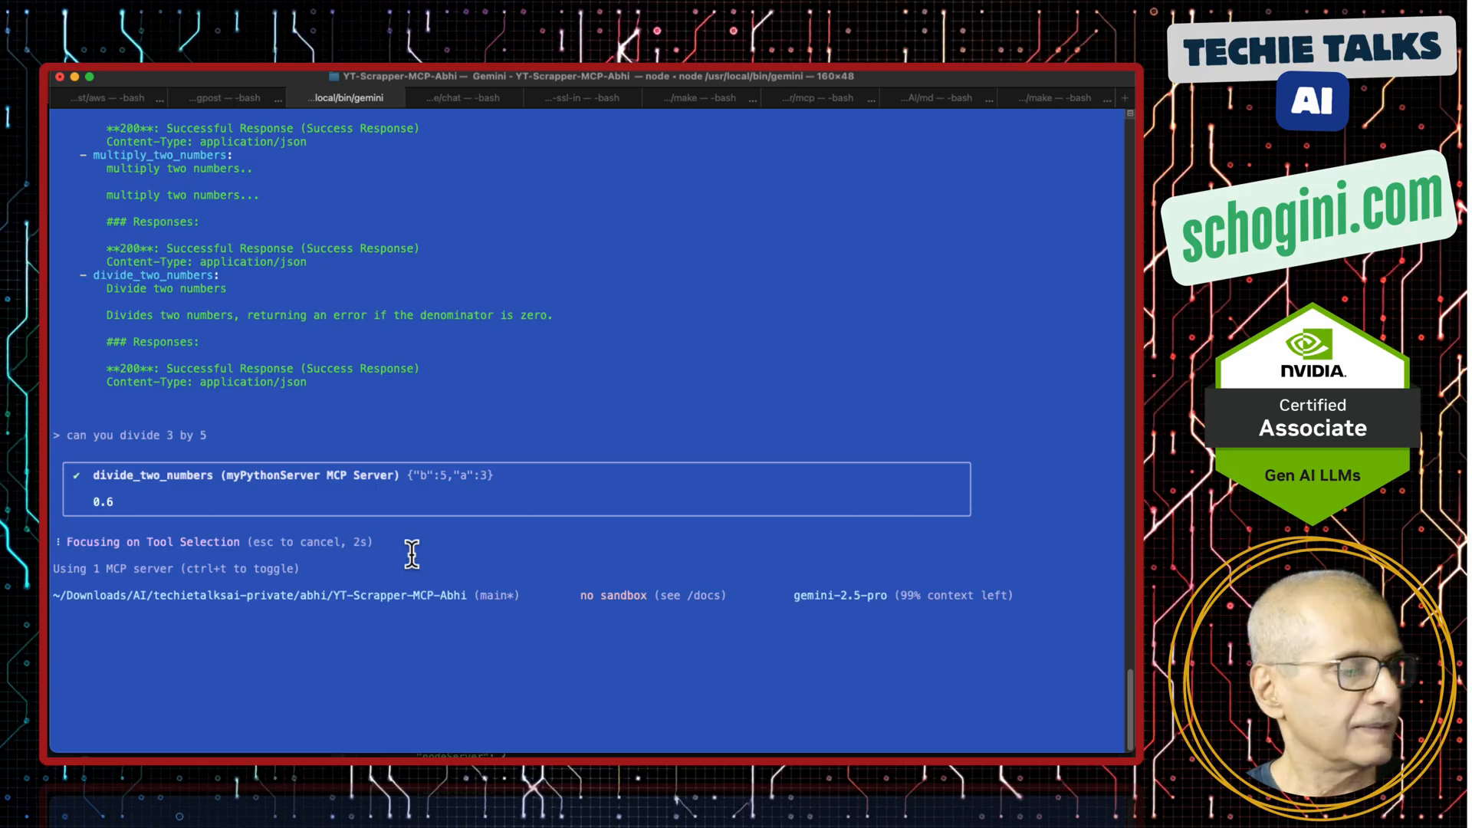
text(/)
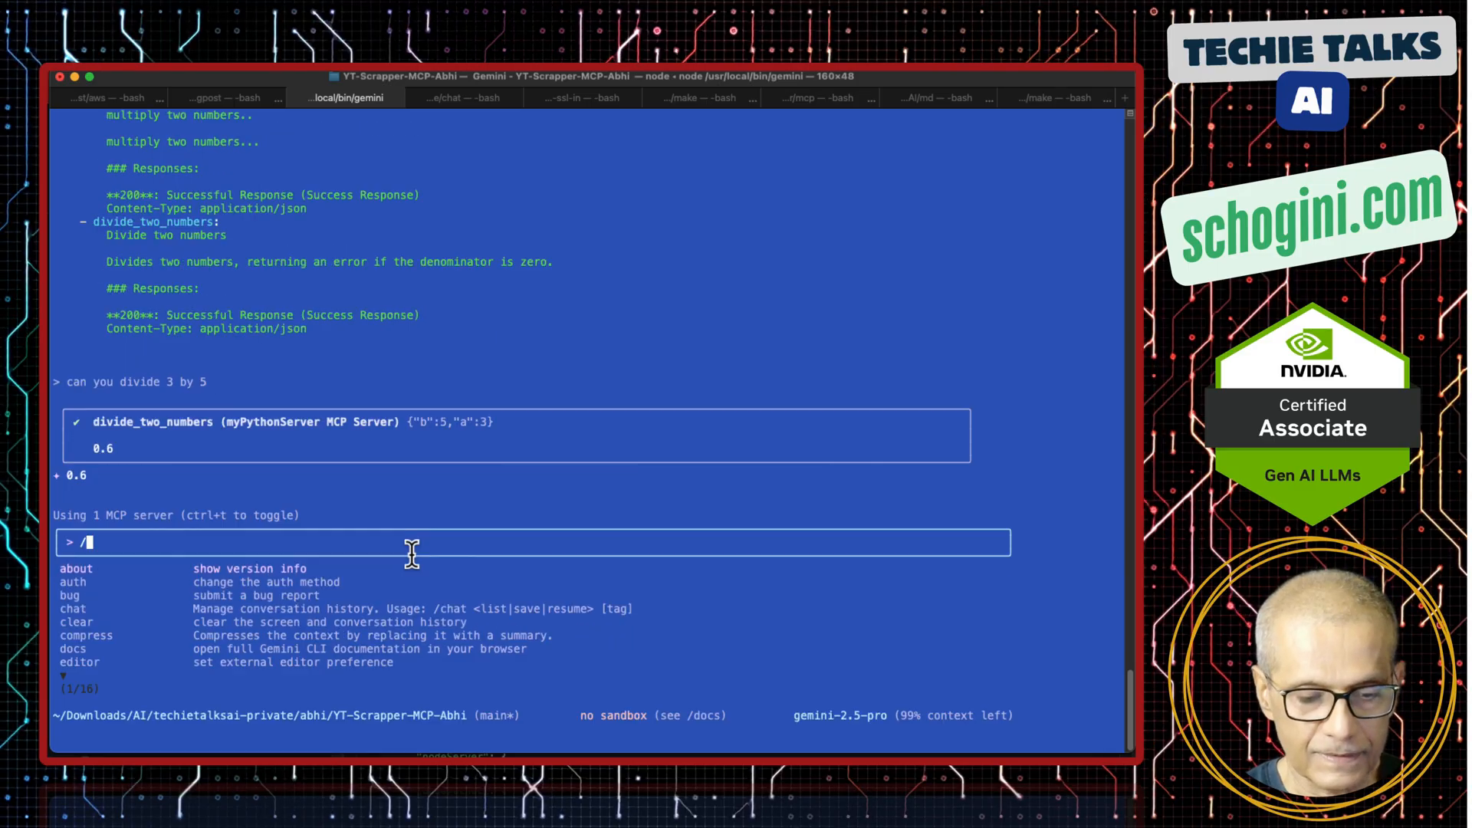
text(quit)
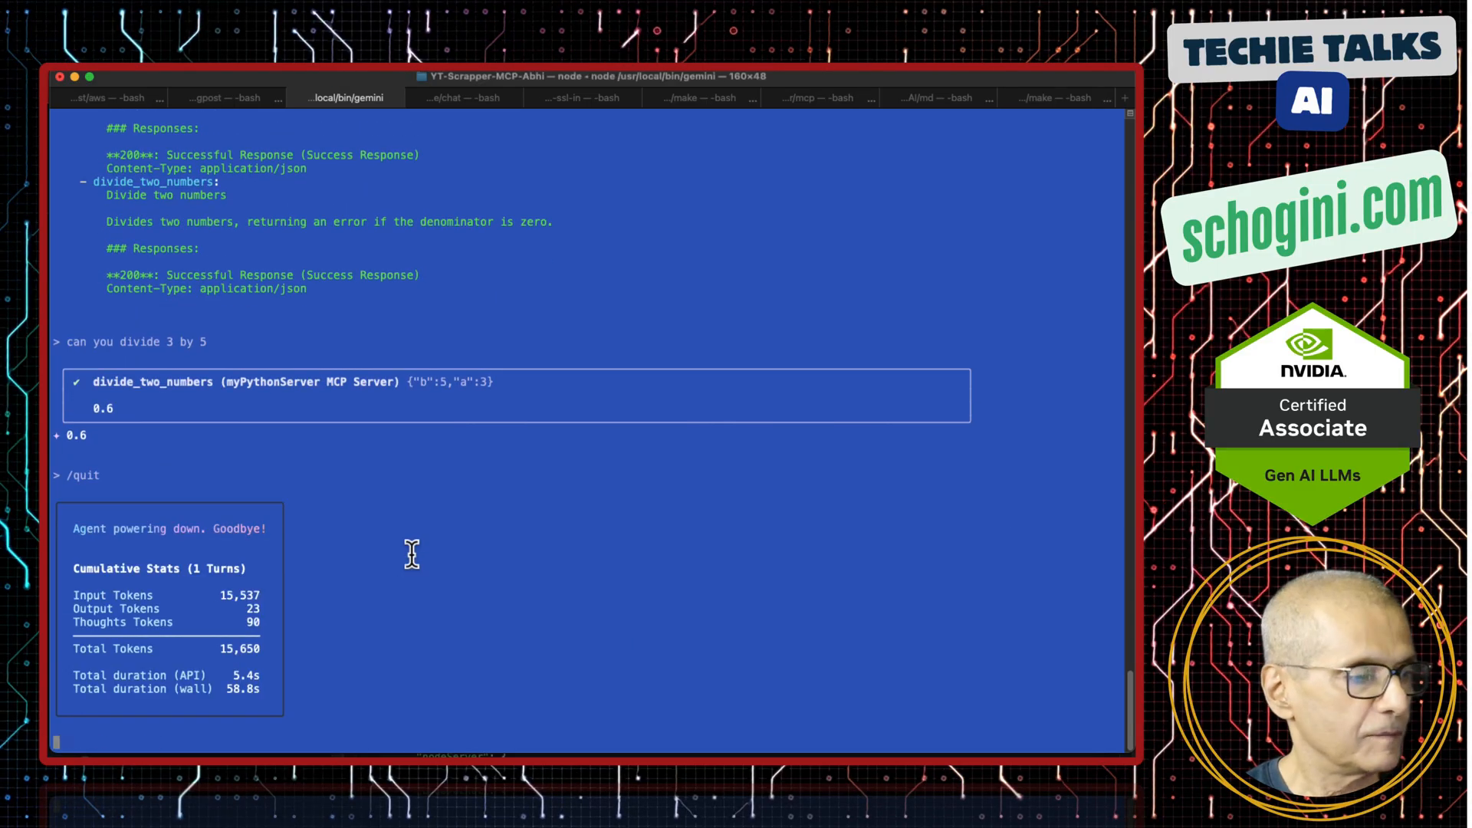
text(cat a)
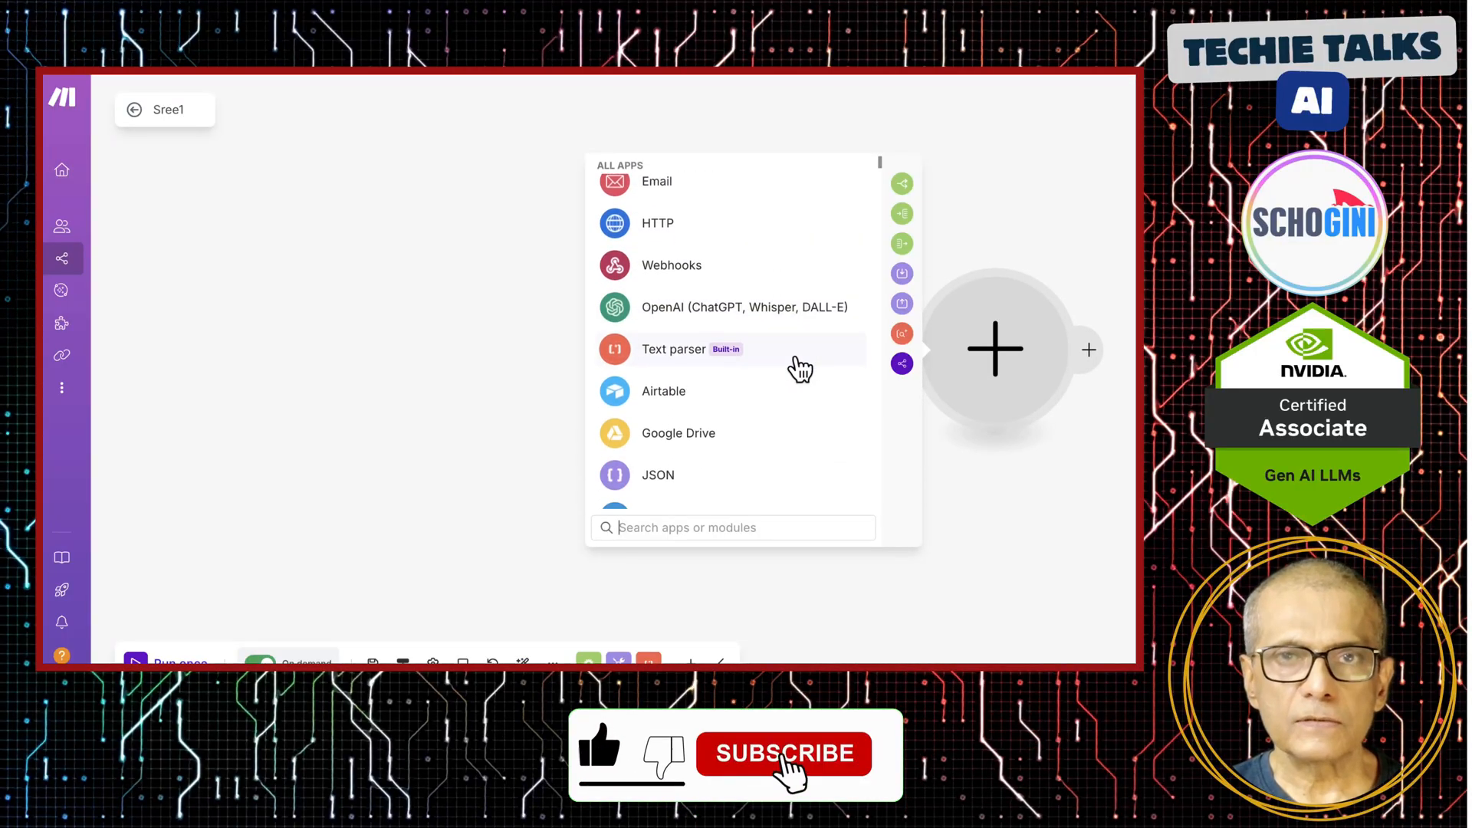
Step: Scroll the add-module app list, then search 'sch' to find the Schogini app
scroll(down, 3)
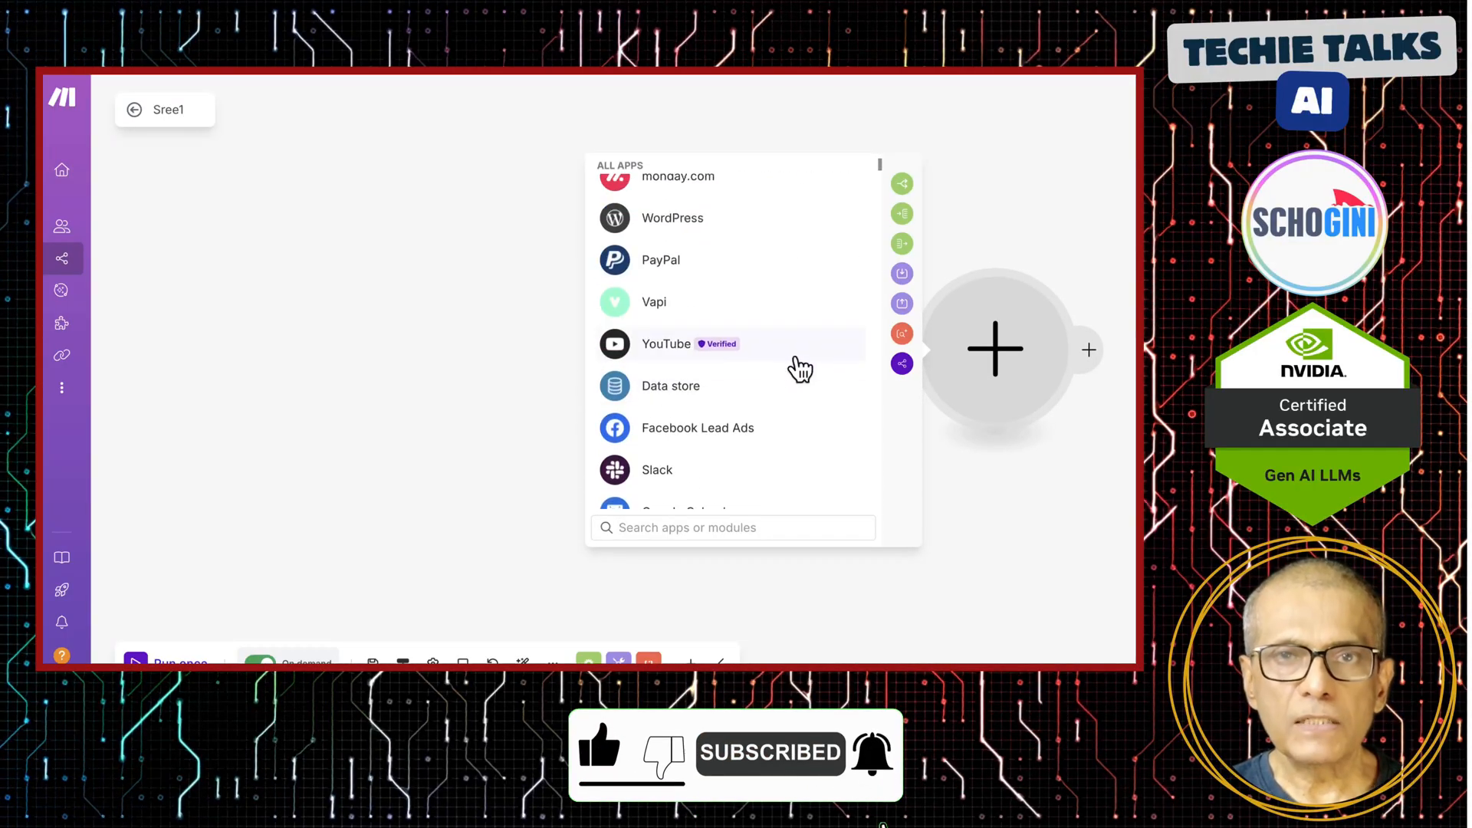
scroll(down, 3)
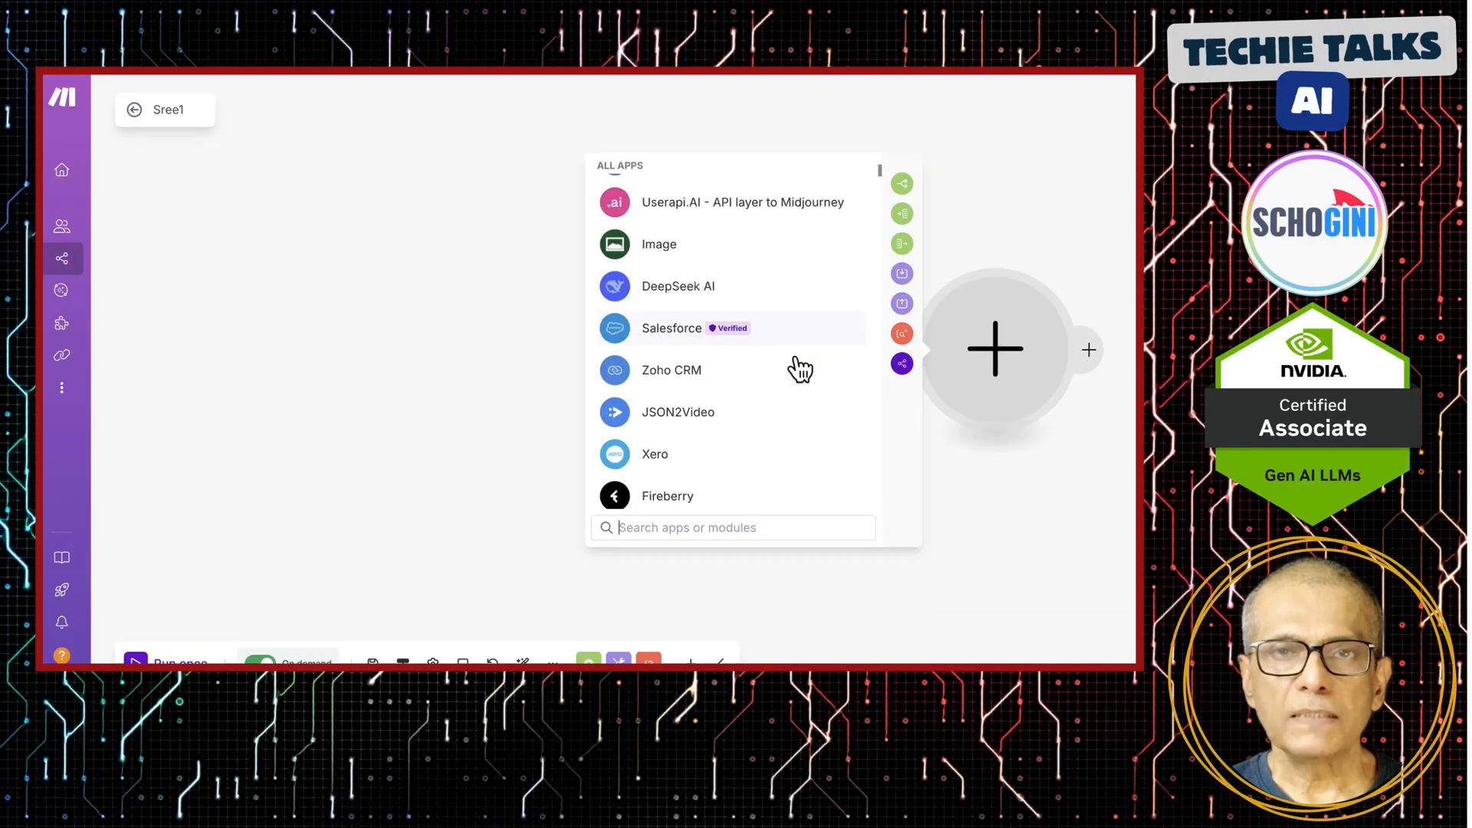
scroll(down, 3)
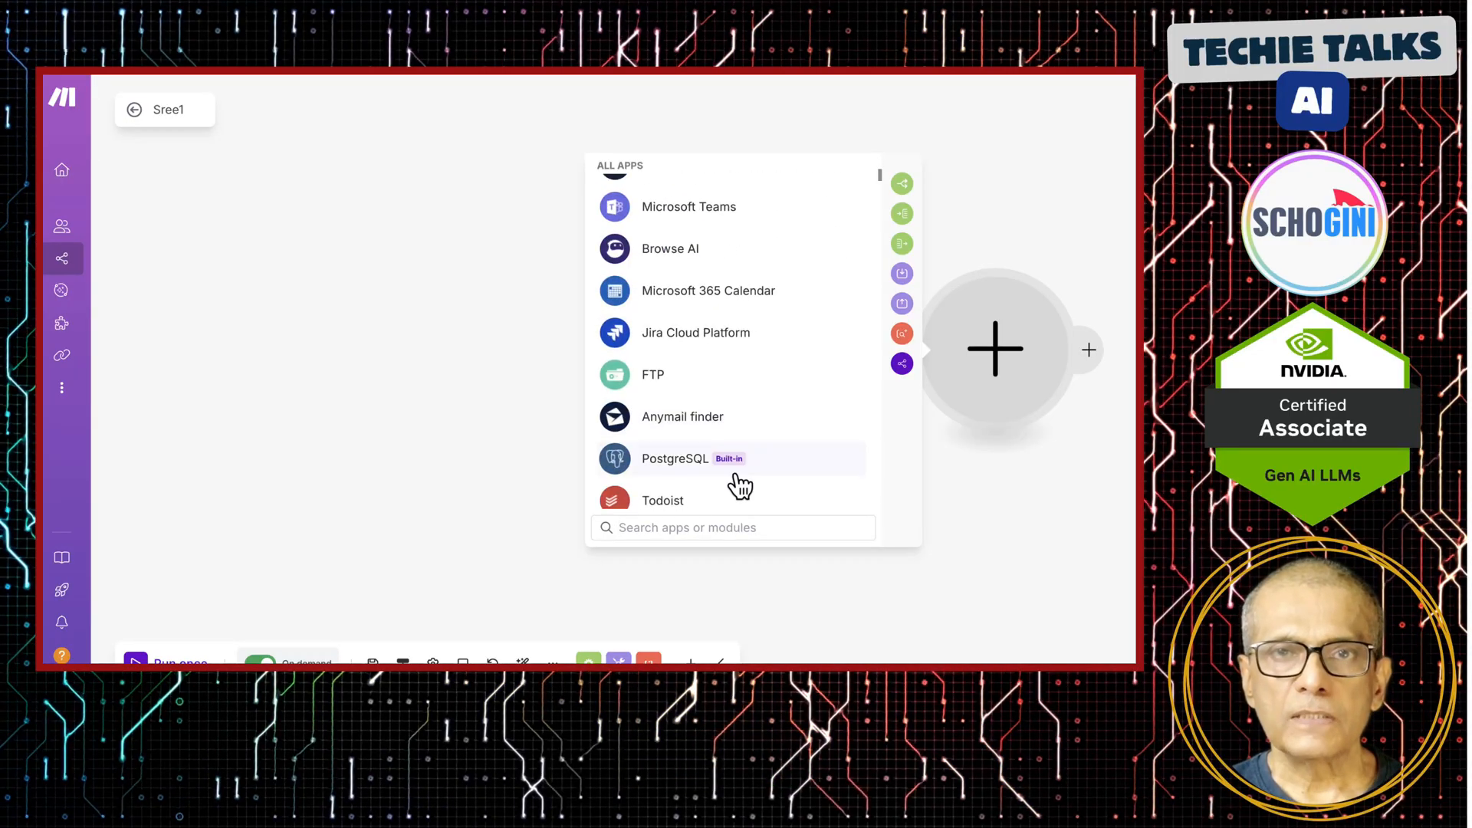
text(s)
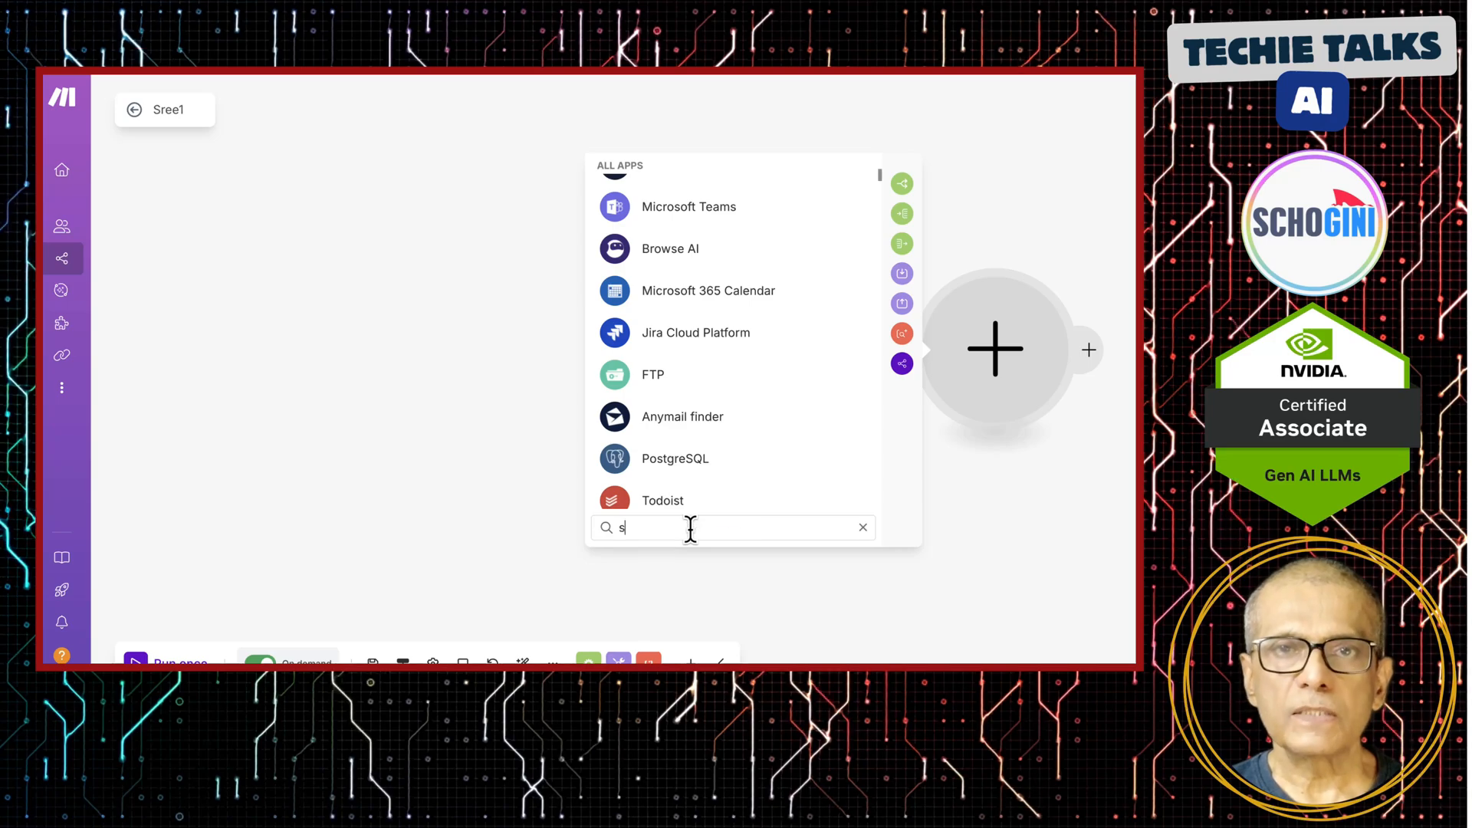
text(ch)
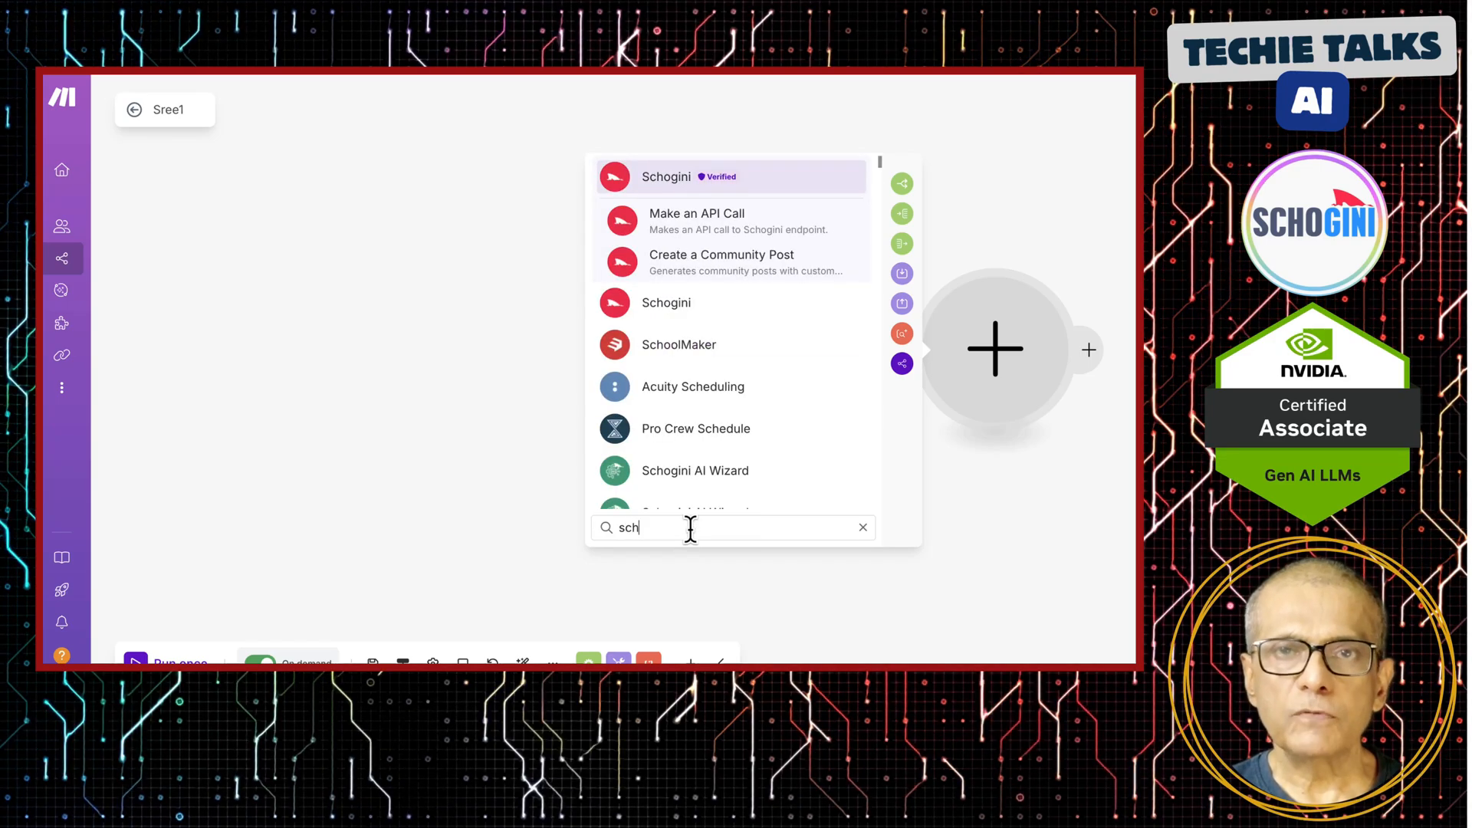